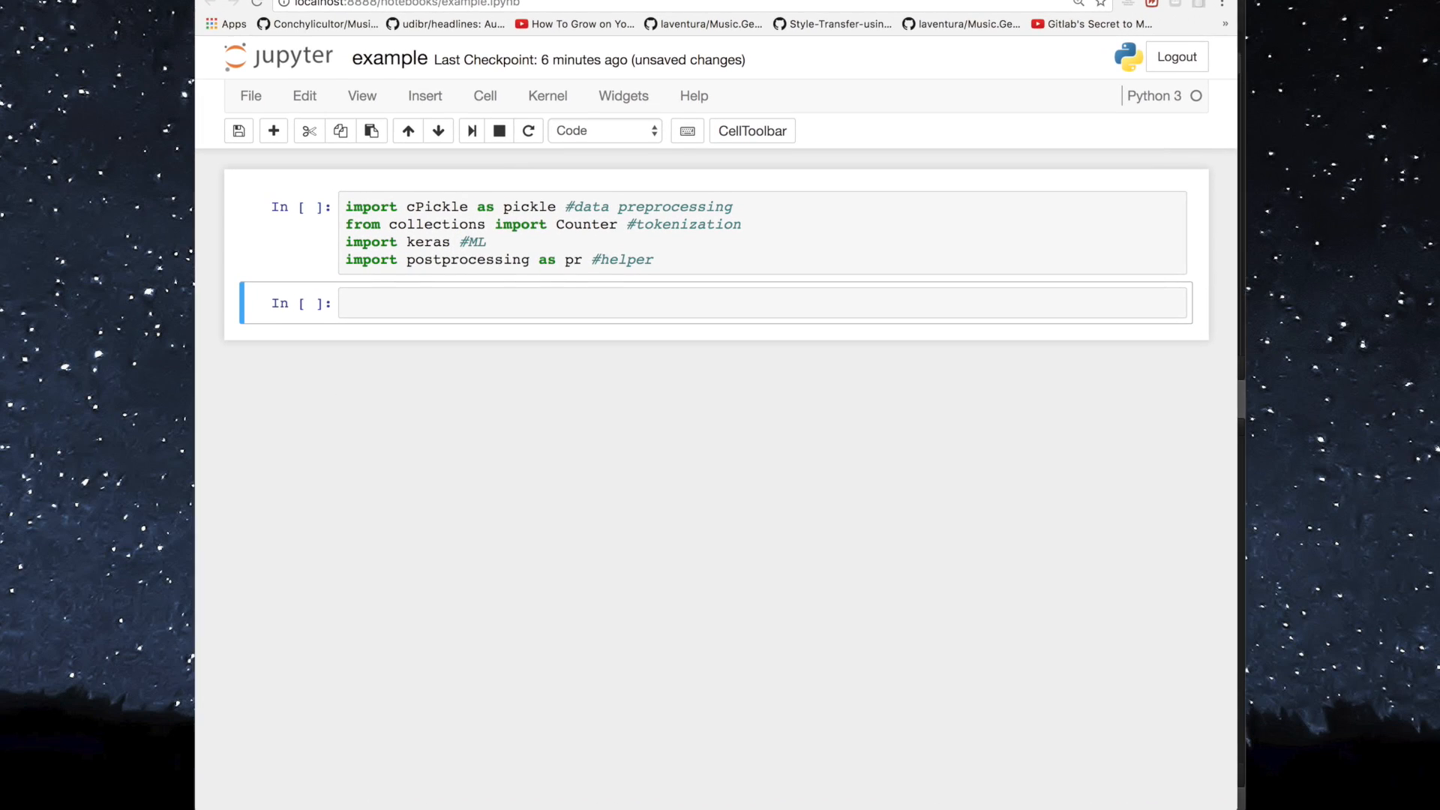
Write a 'Step 1 - Load data' cell opening data/%s.pkl in 'rb' mode and unpickling heads, desc, keywords.
{"action": "type", "text": "#Step 1 - Load data"}
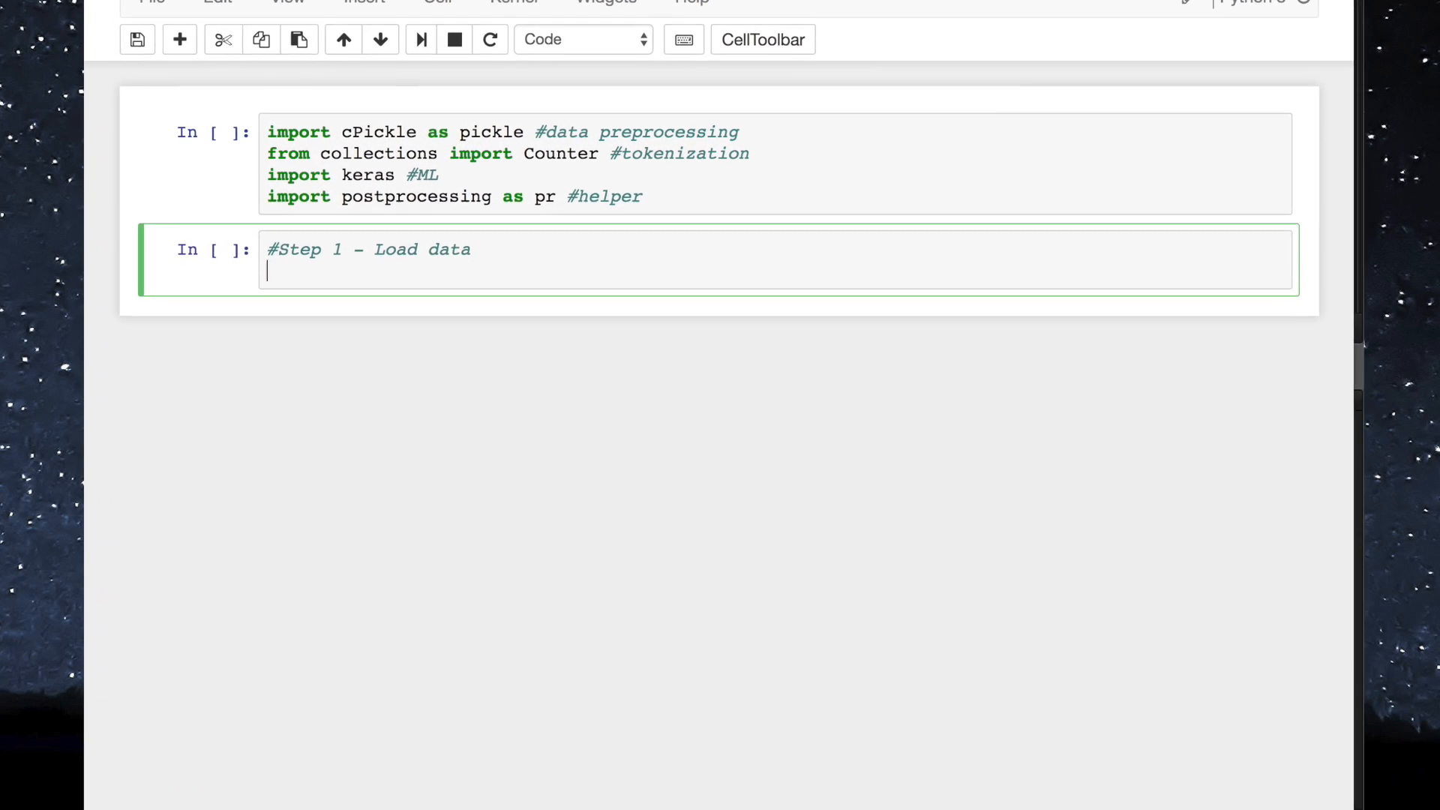
{"action": "type", "text": "with open('data/%s ')"}
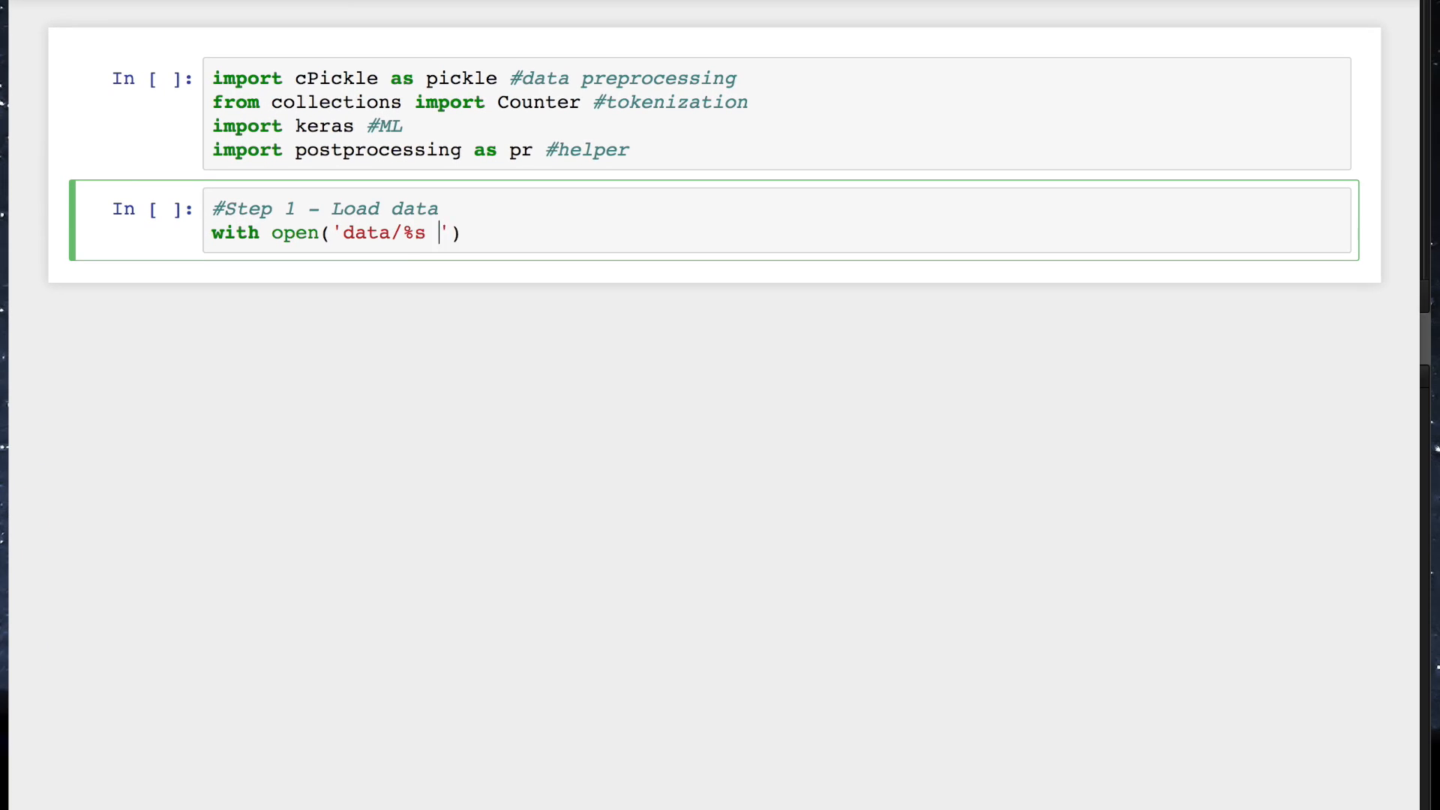
{"action": "type", "text": ".pkl', 'rb',"}
{"action": "type", "text": "heads,"}
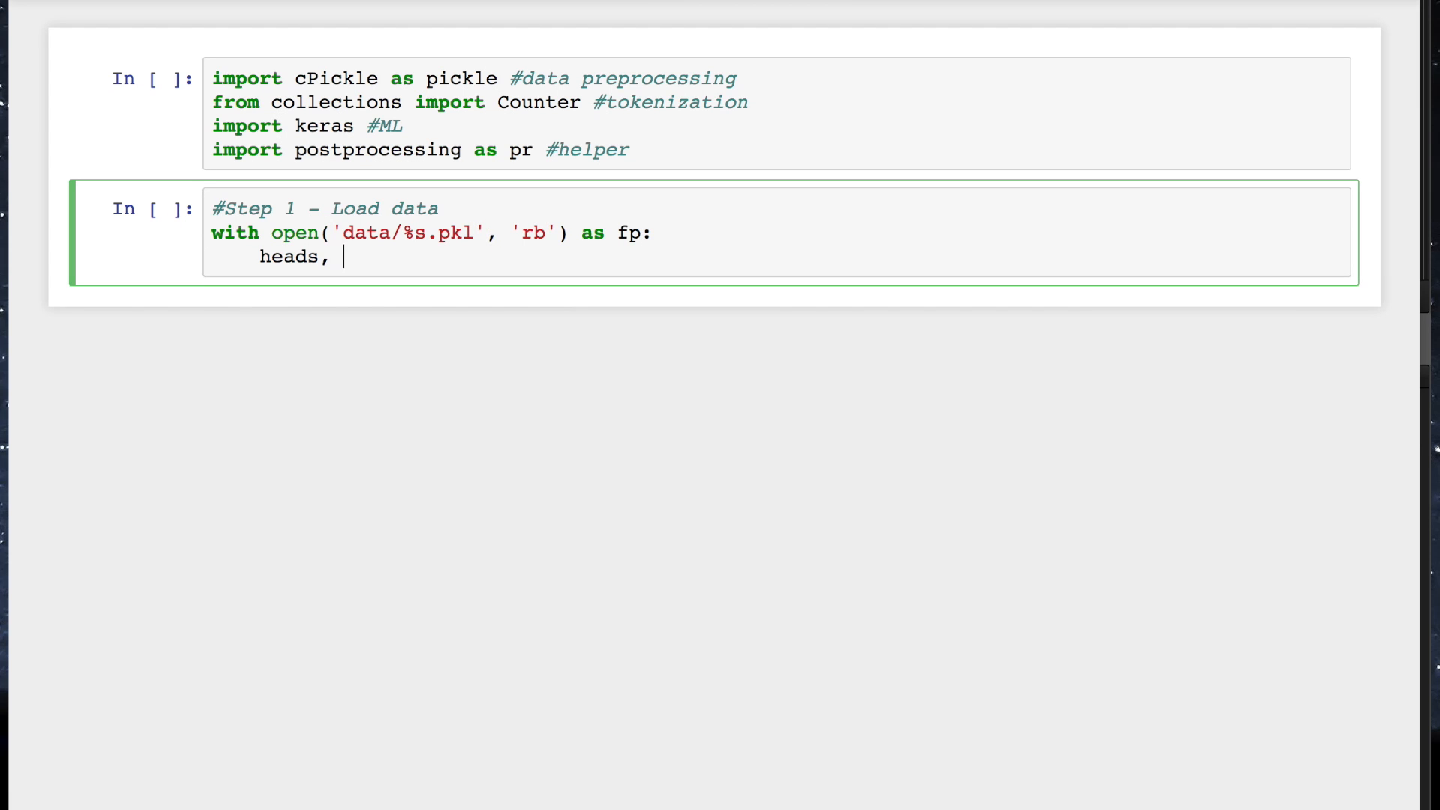
{"action": "type", "text": "desc, keywords = []"}
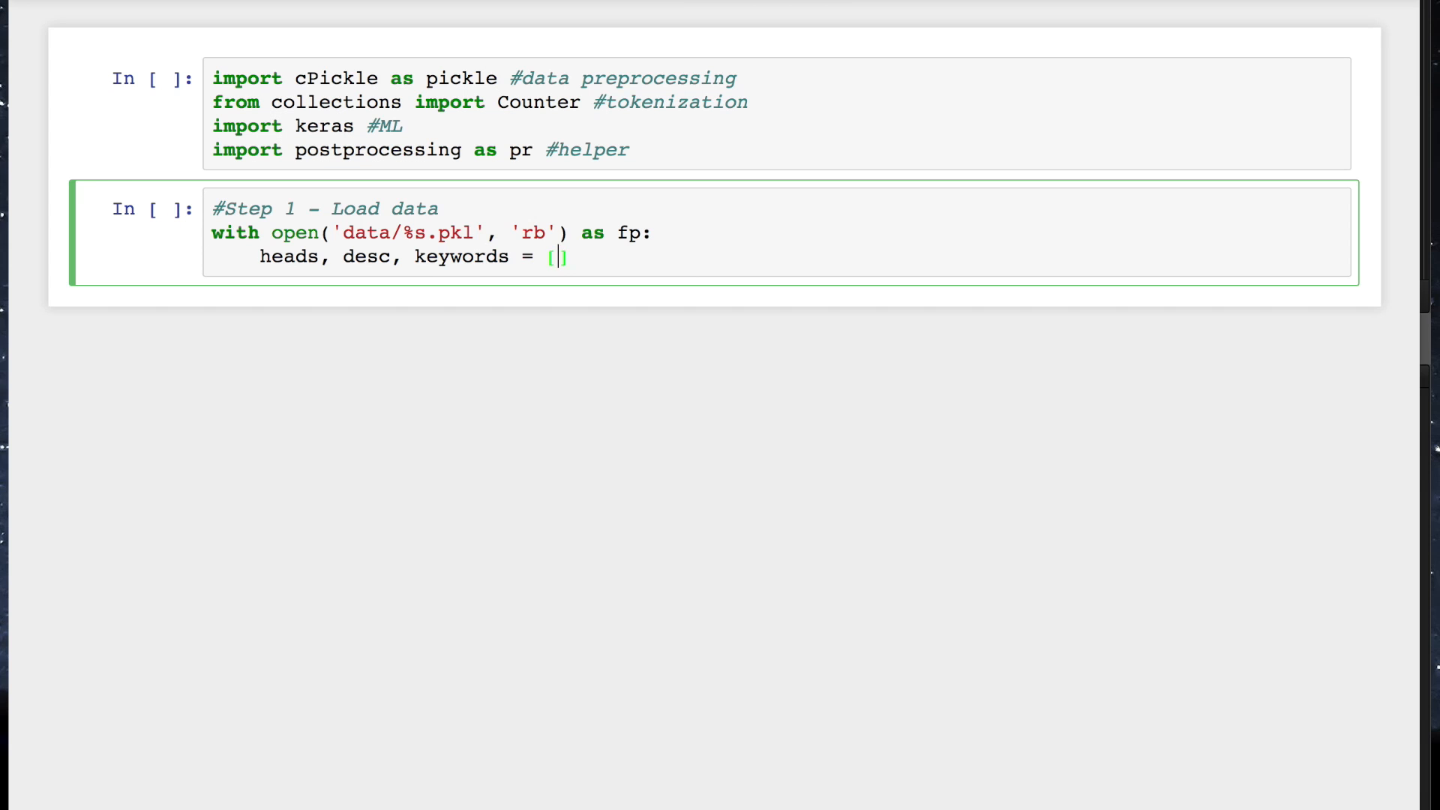
{"action": "type", "text": "pickle.load(fp"}
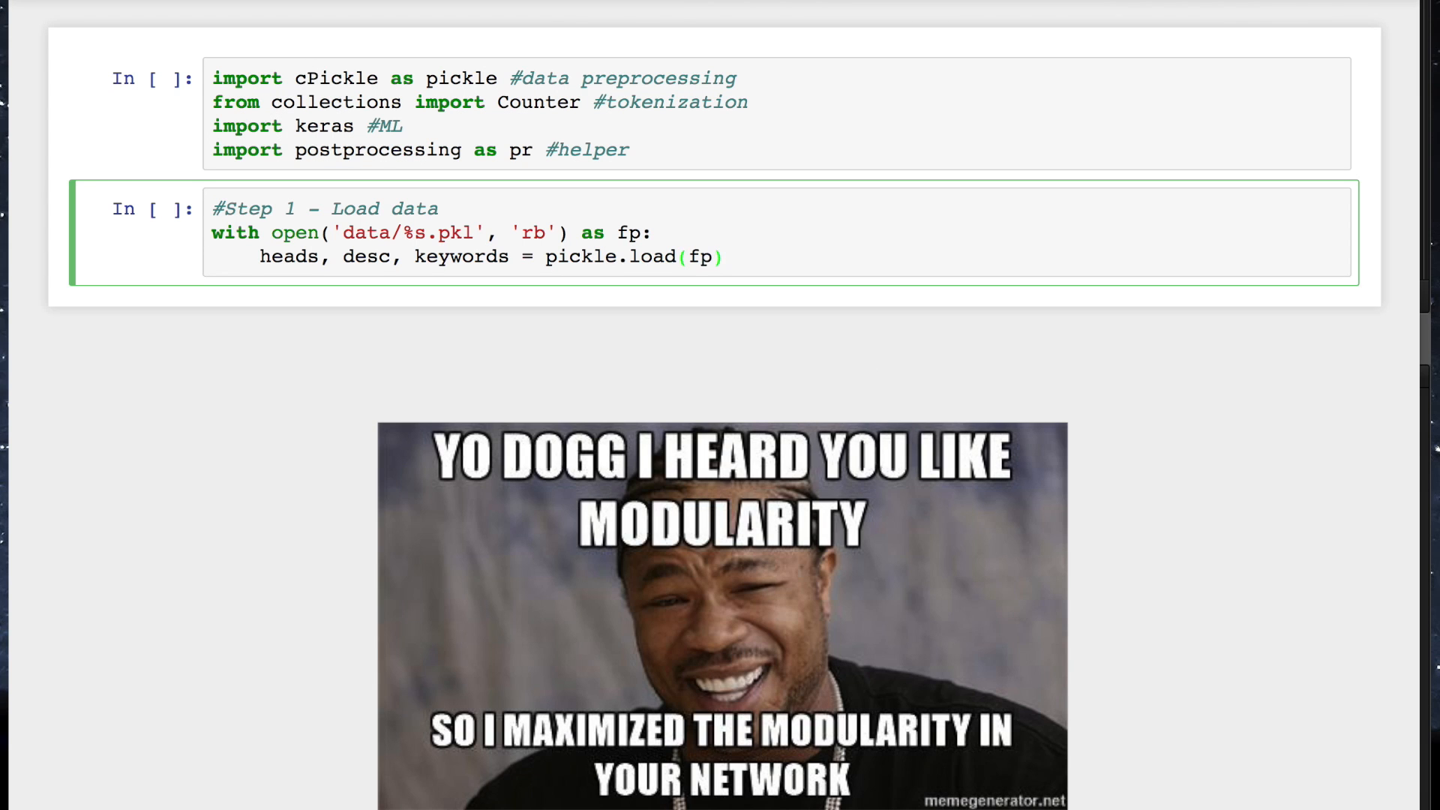
Add #headings cells showing heads[0] and desc[0] outputs for the first article.
{"action": "type", "text": "#headings"}
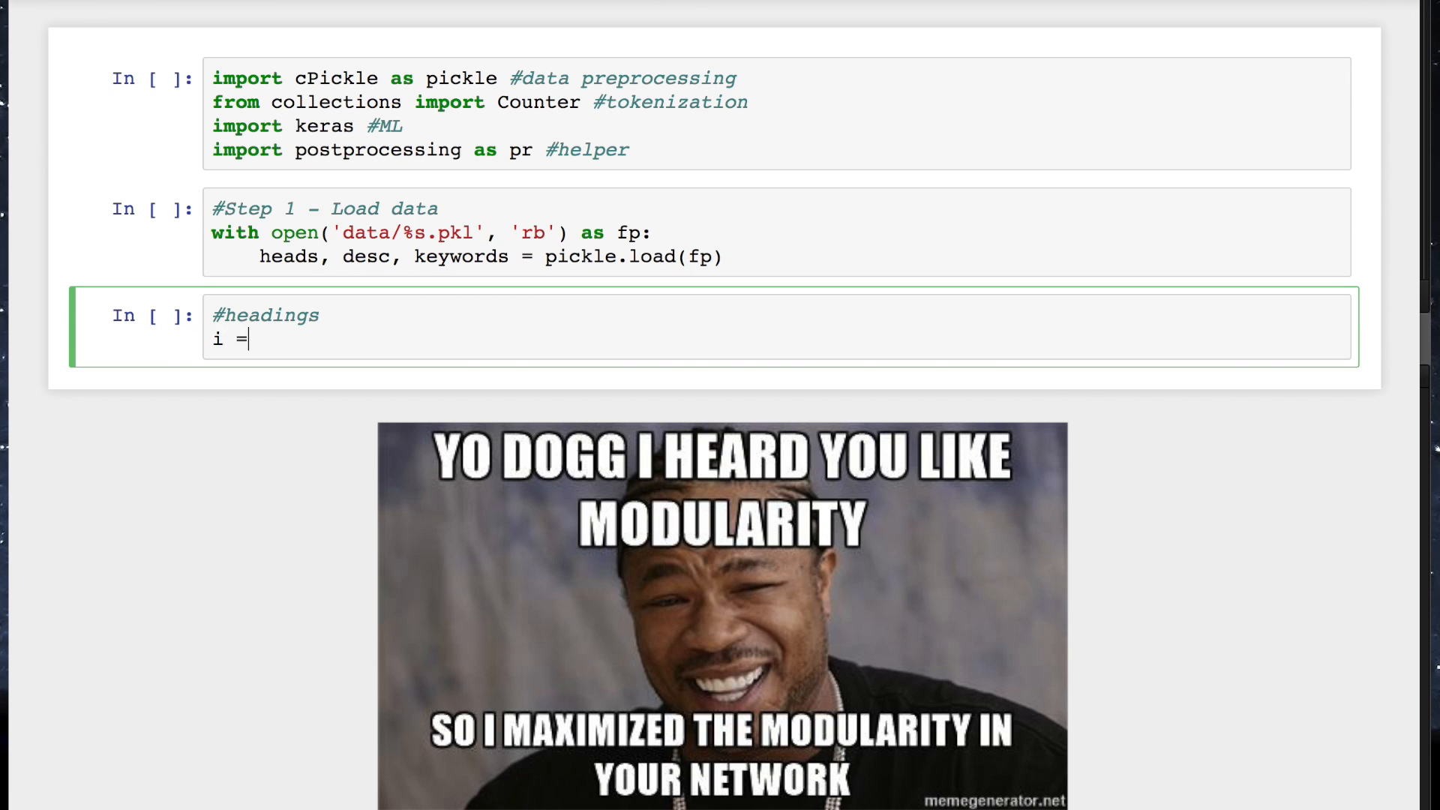
{"action": "type", "text": "0"}
{"action": "type", "text": "#Article"}
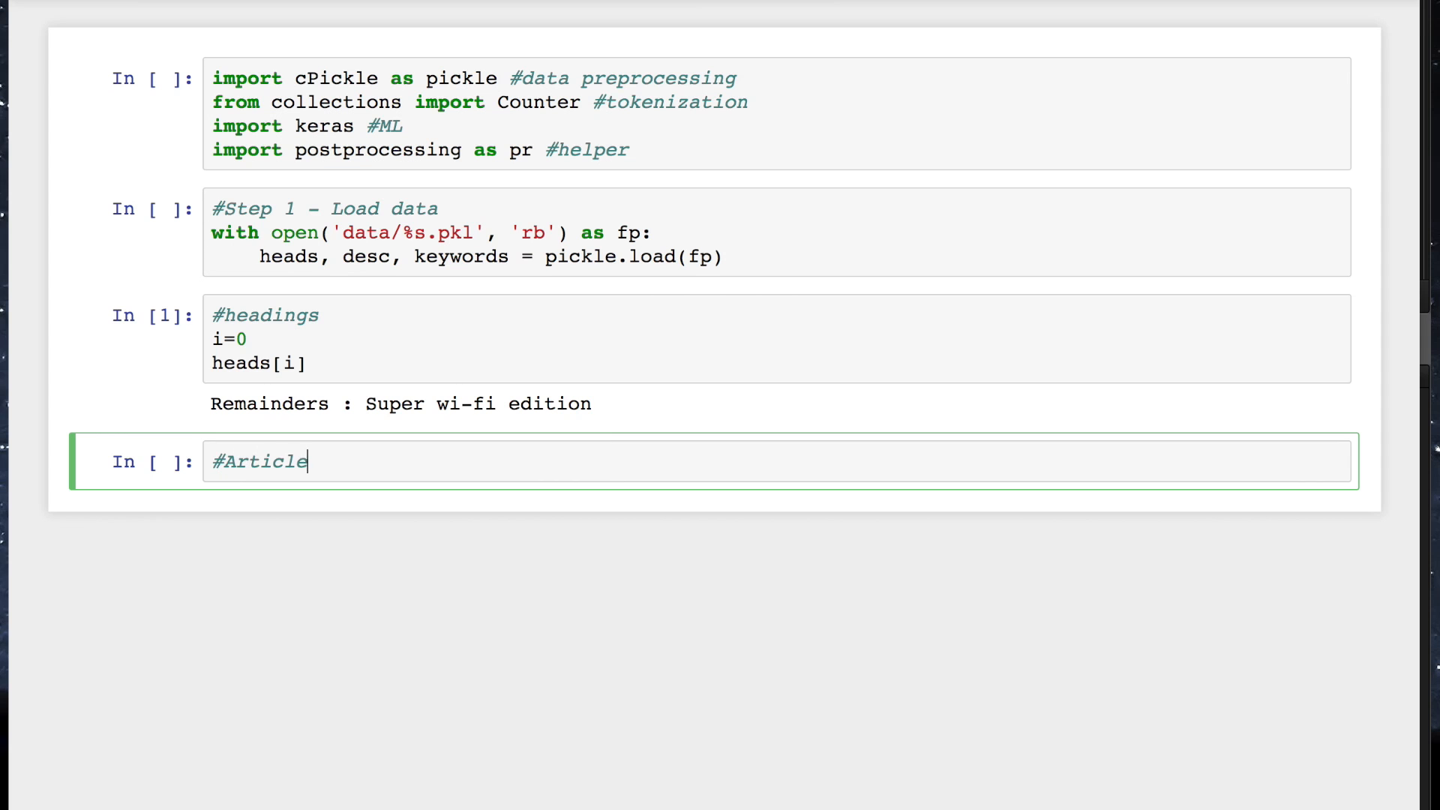
{"action": "type", "text": "s"}
{"action": "type", "text": "desc[i"}
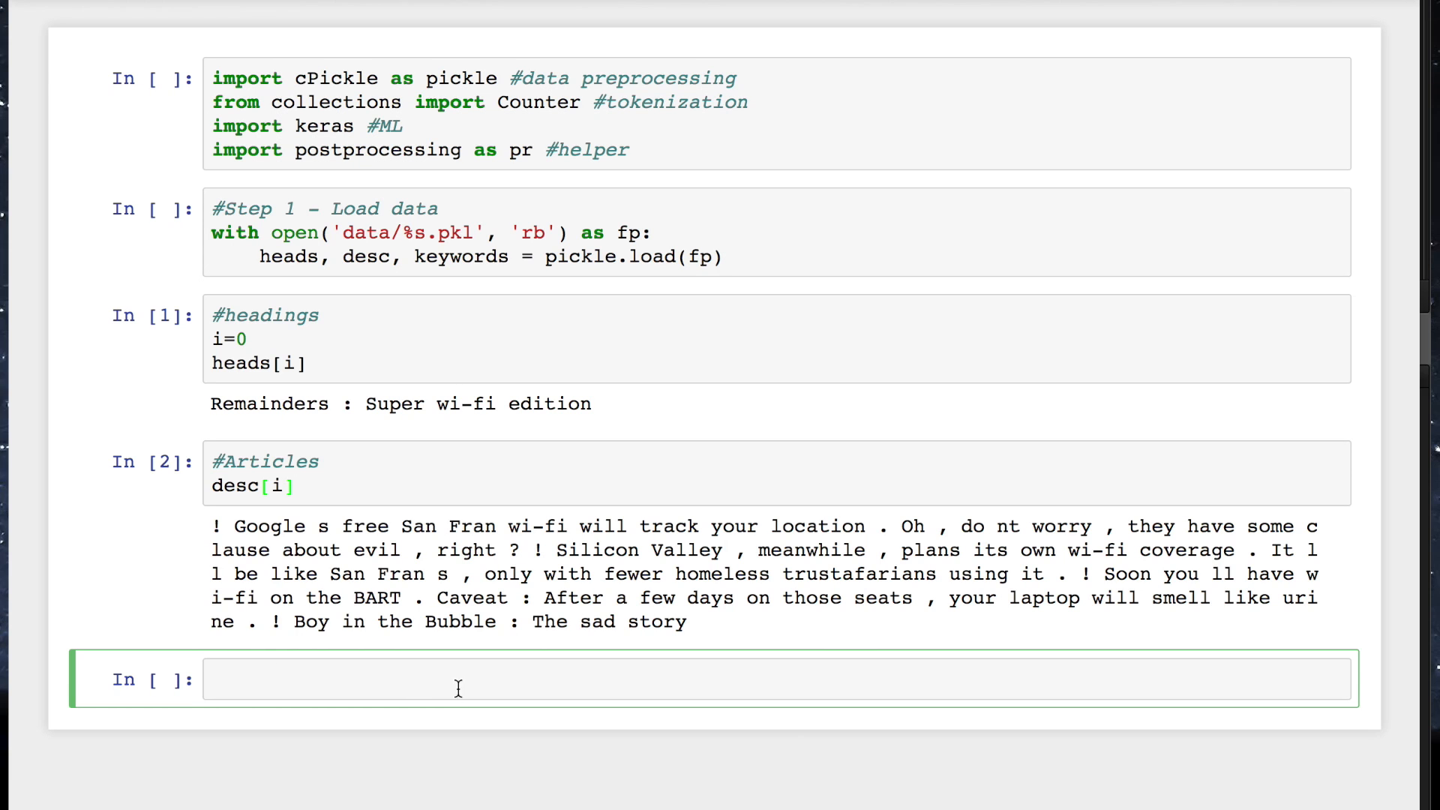
Write a #Tokenize text cell defining get_vocab with Counter over txt.split(), returning vocab, vocabcount.
{"action": "type", "text": "#Tokenize text"}
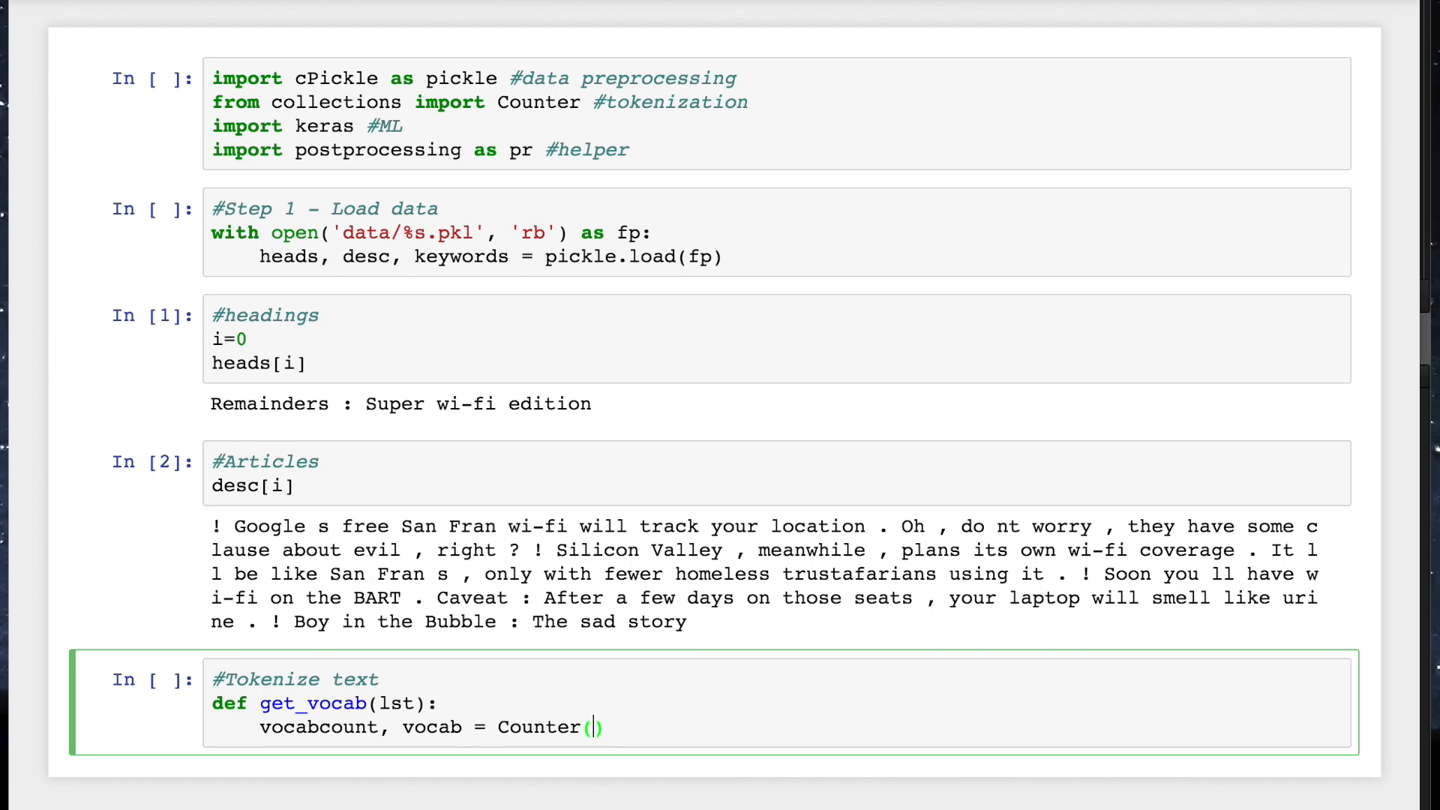
{"action": "type", "text": "w for txt in lst for w in txt.split()"}
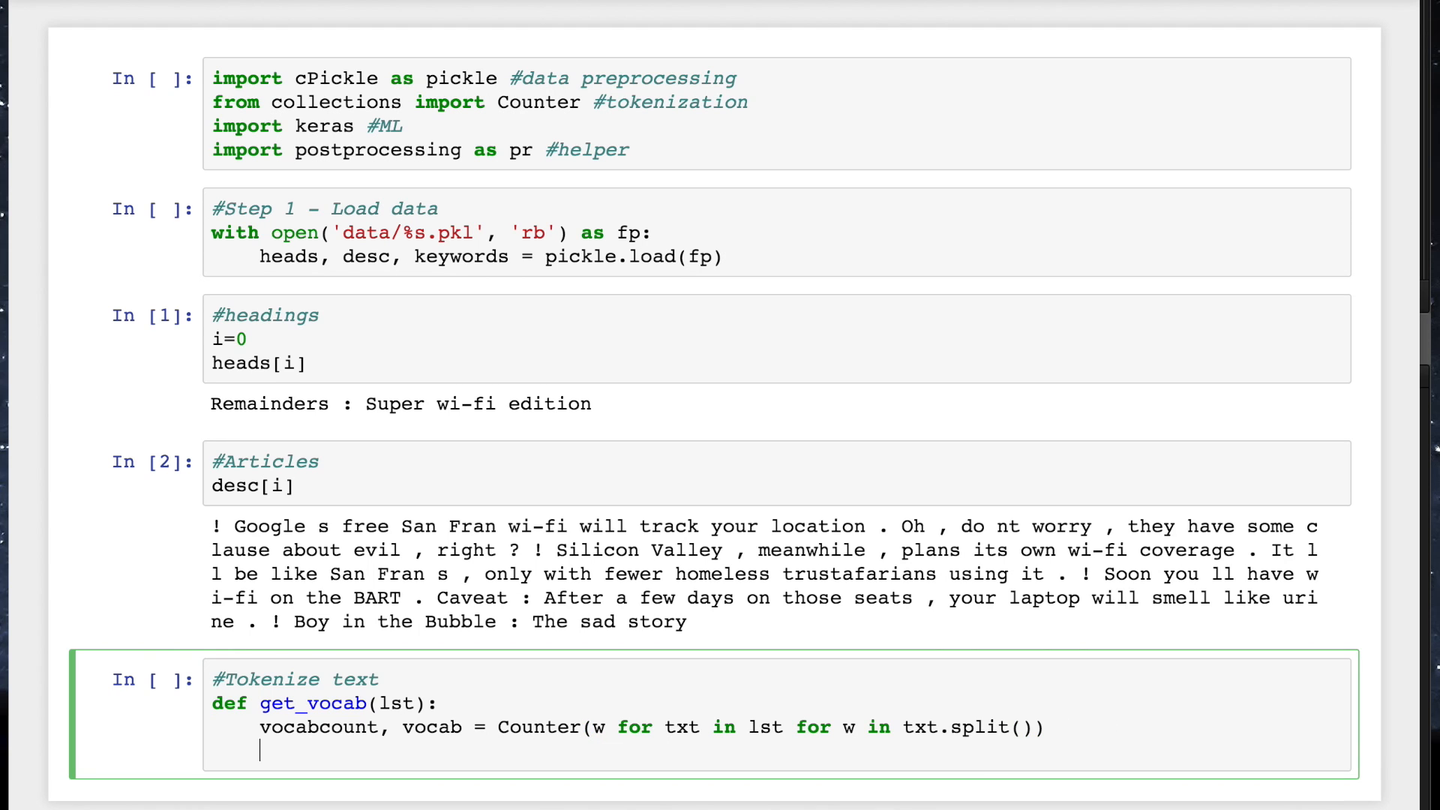
{"action": "type", "text": "return vocab, vocabcount"}
{"action": "type", "text": "vocab, vocabcount = get_vocab(head+desc"}
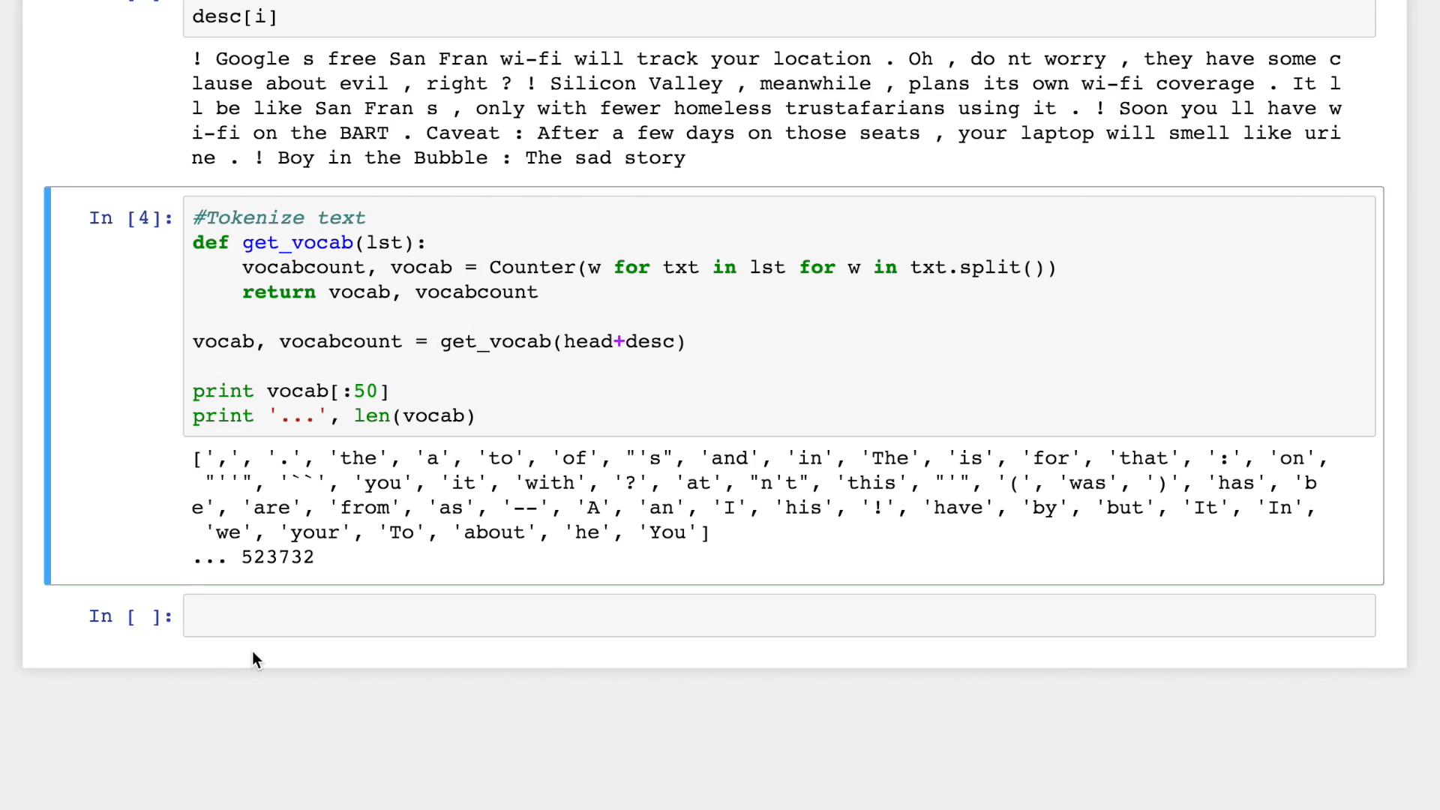
Write the GloVe cell: path 'glove.6B.zip' and glove_weights = get_glove_weights(path, origin=Stanford glove.6B.zip URL).
{"action": "type", "text": "#Create wor"}
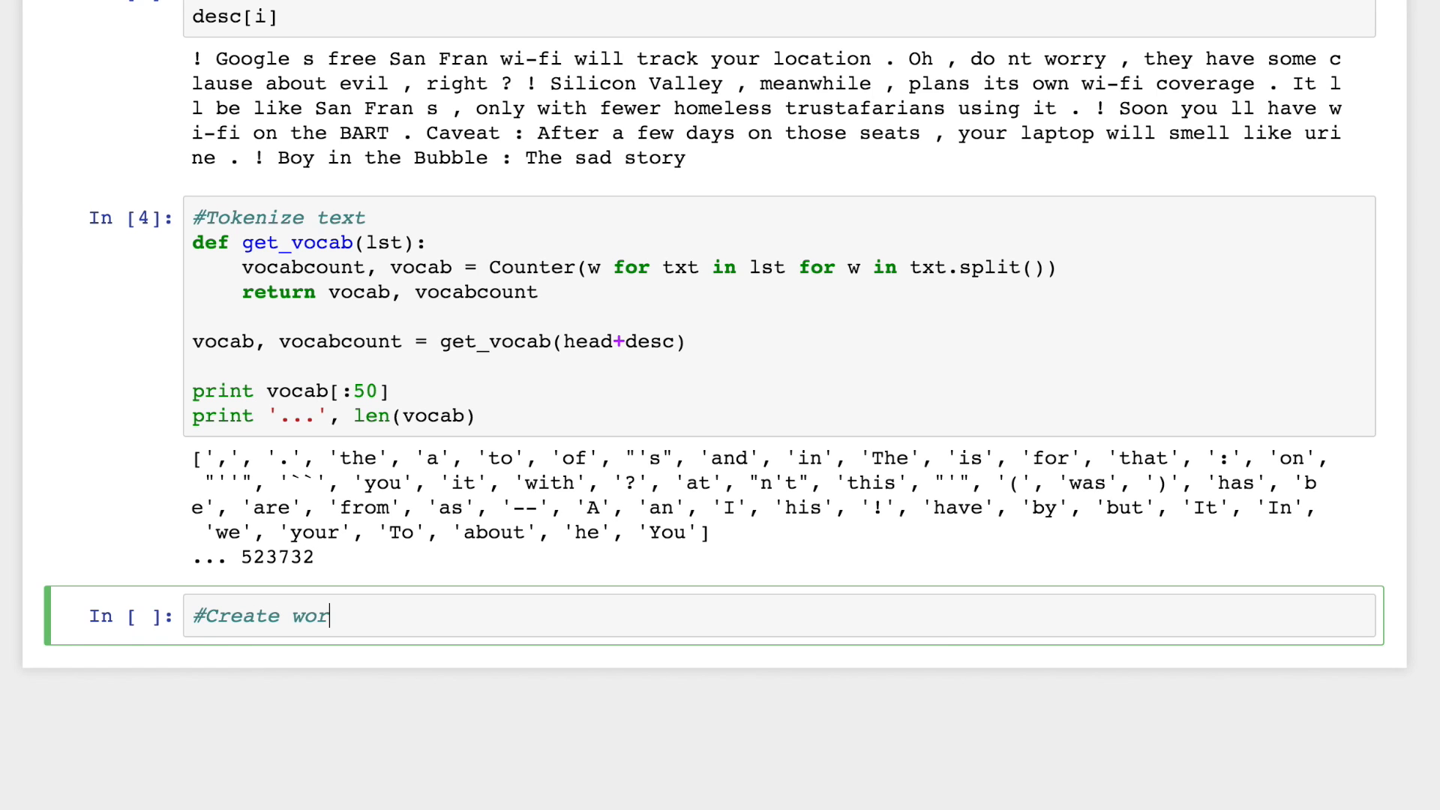
{"action": "type", "text": "d embeddings with"}
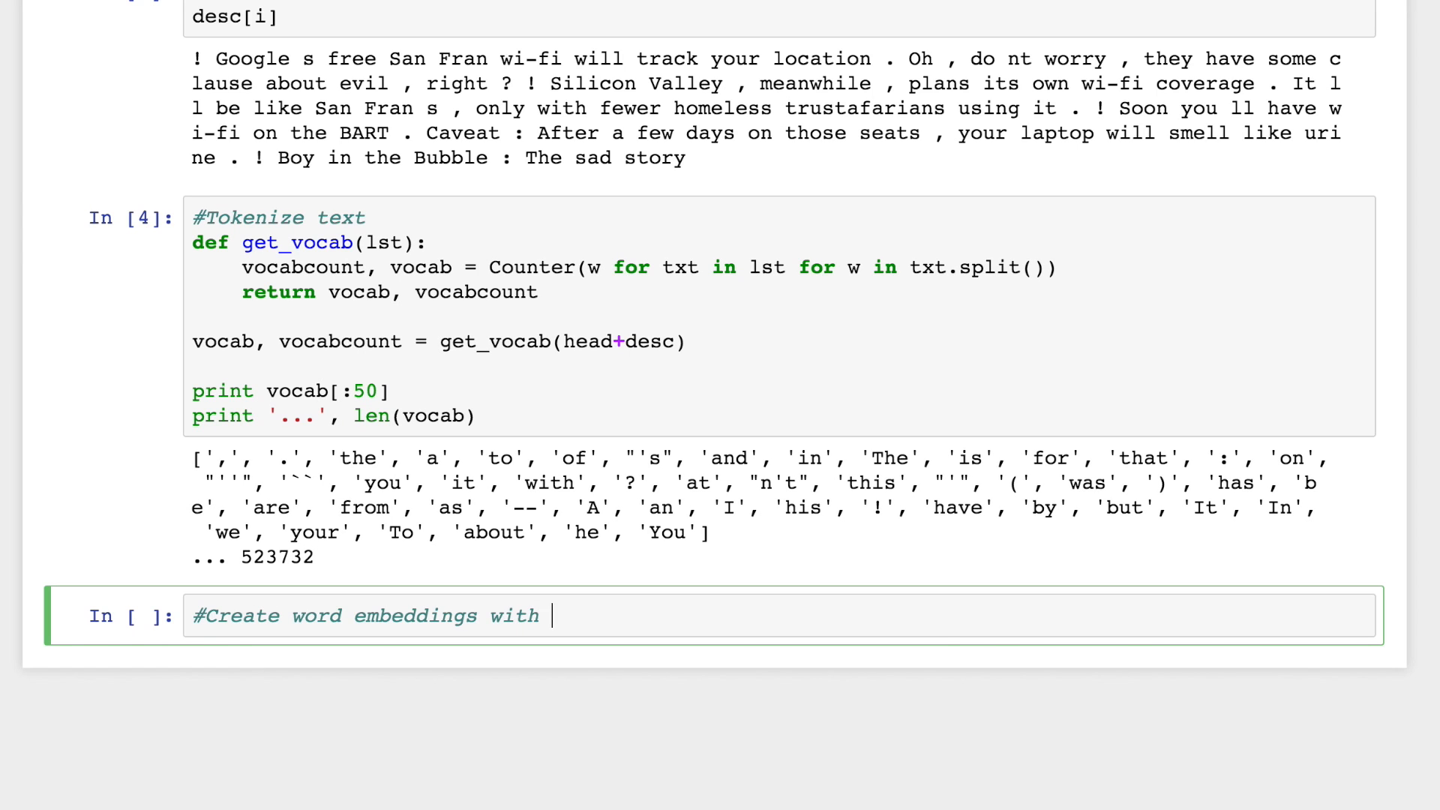
{"action": "type", "text": "GloVe"}
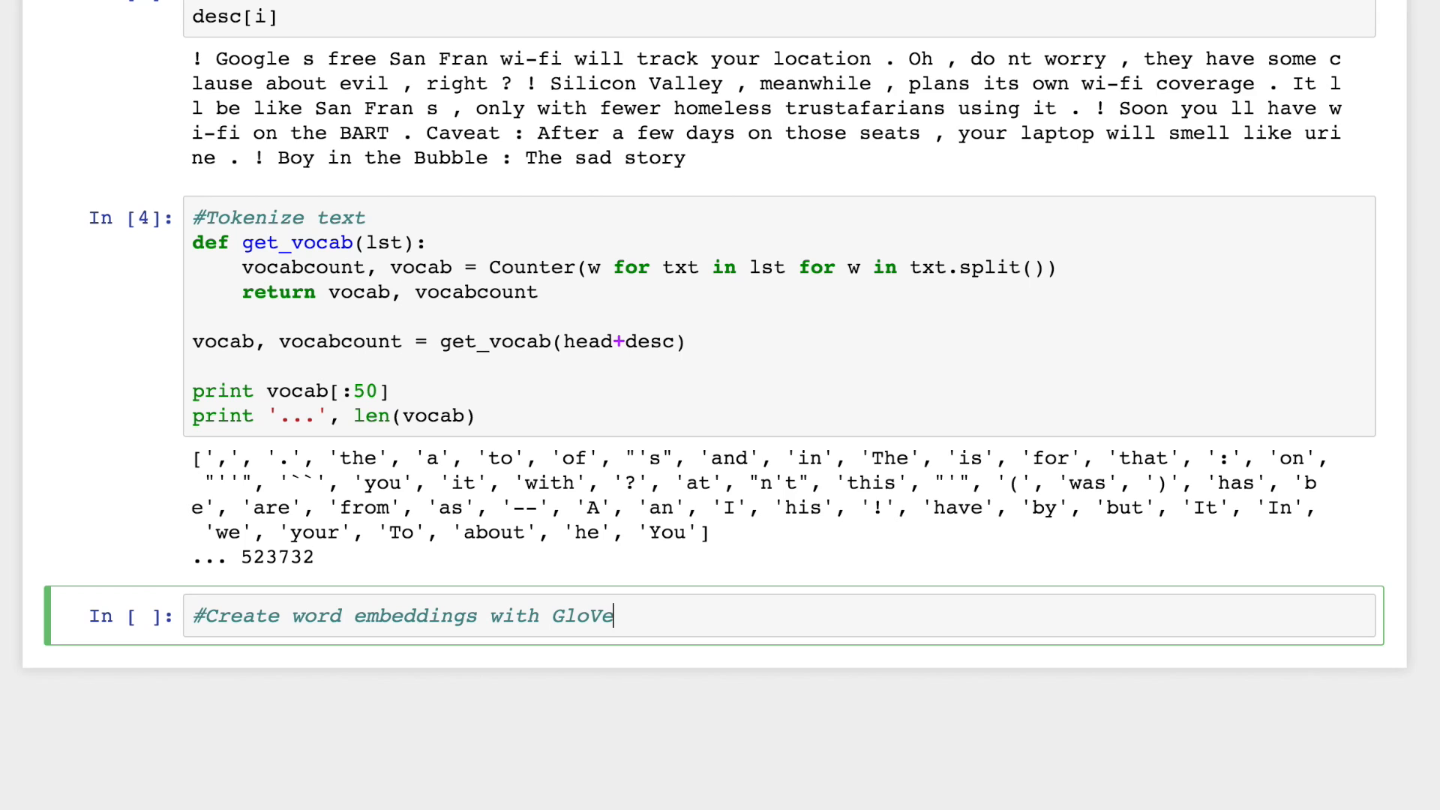
{"action": "type", "text": "path = ''"}
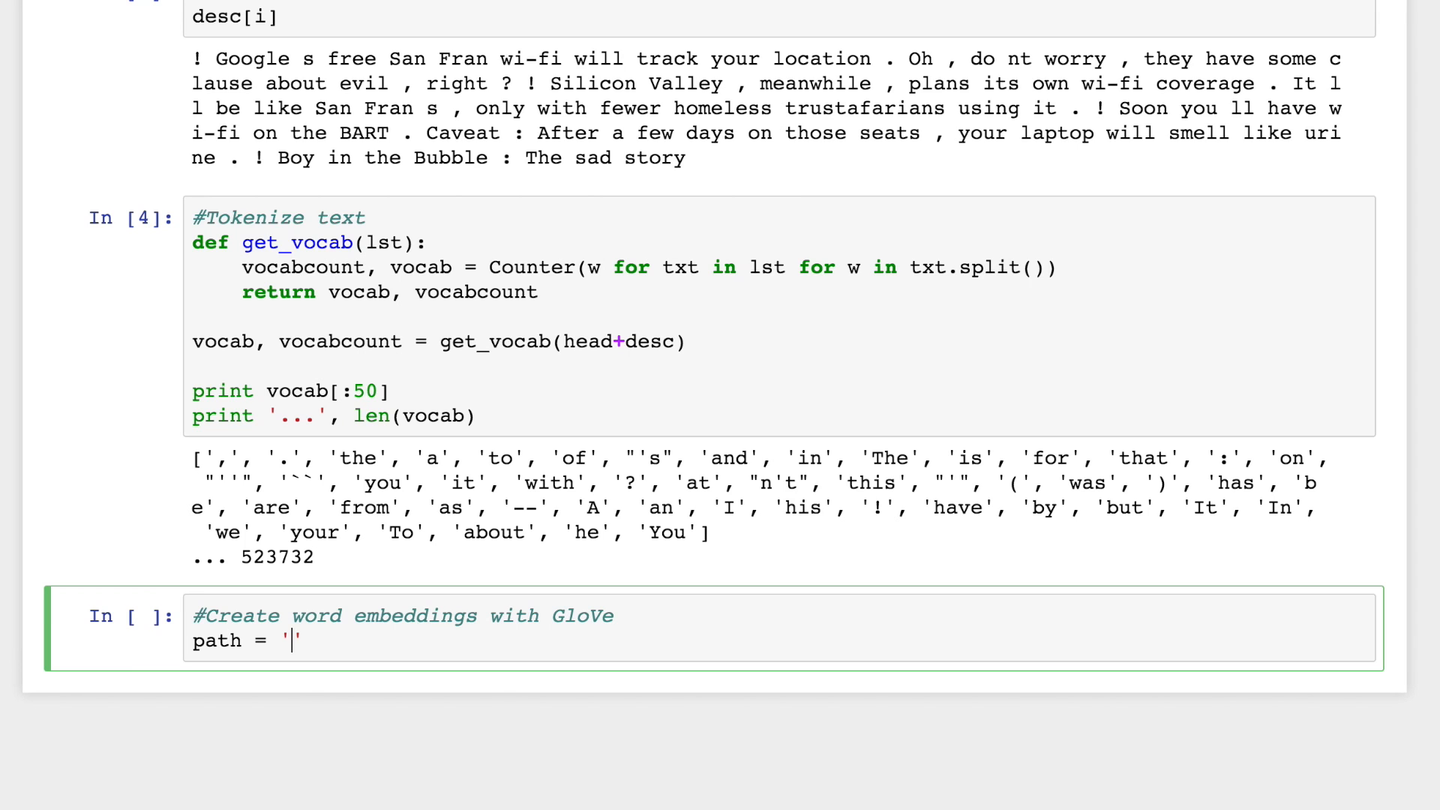
{"action": "type", "text": "glove.6"}
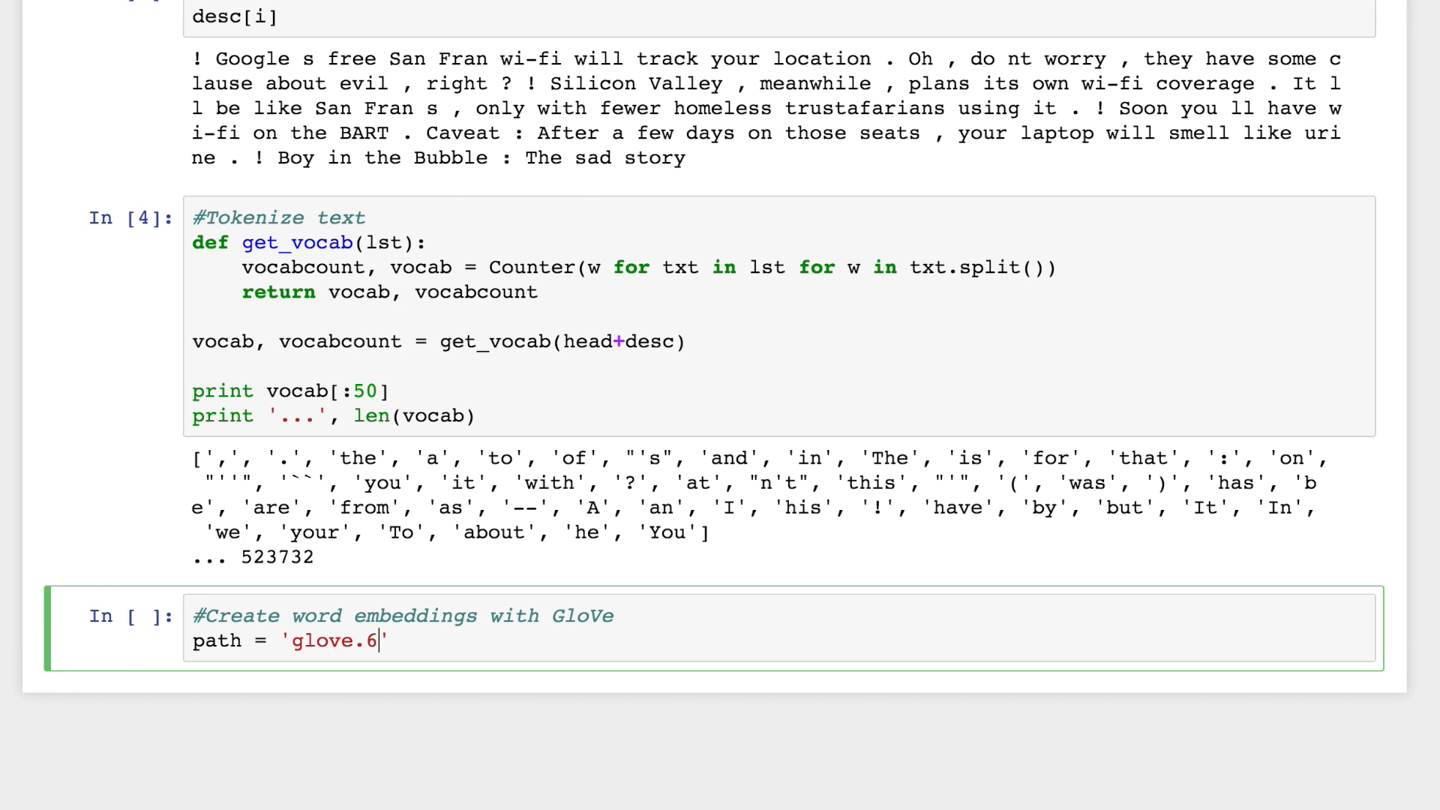
{"action": "type", "text": "B.zip'"}
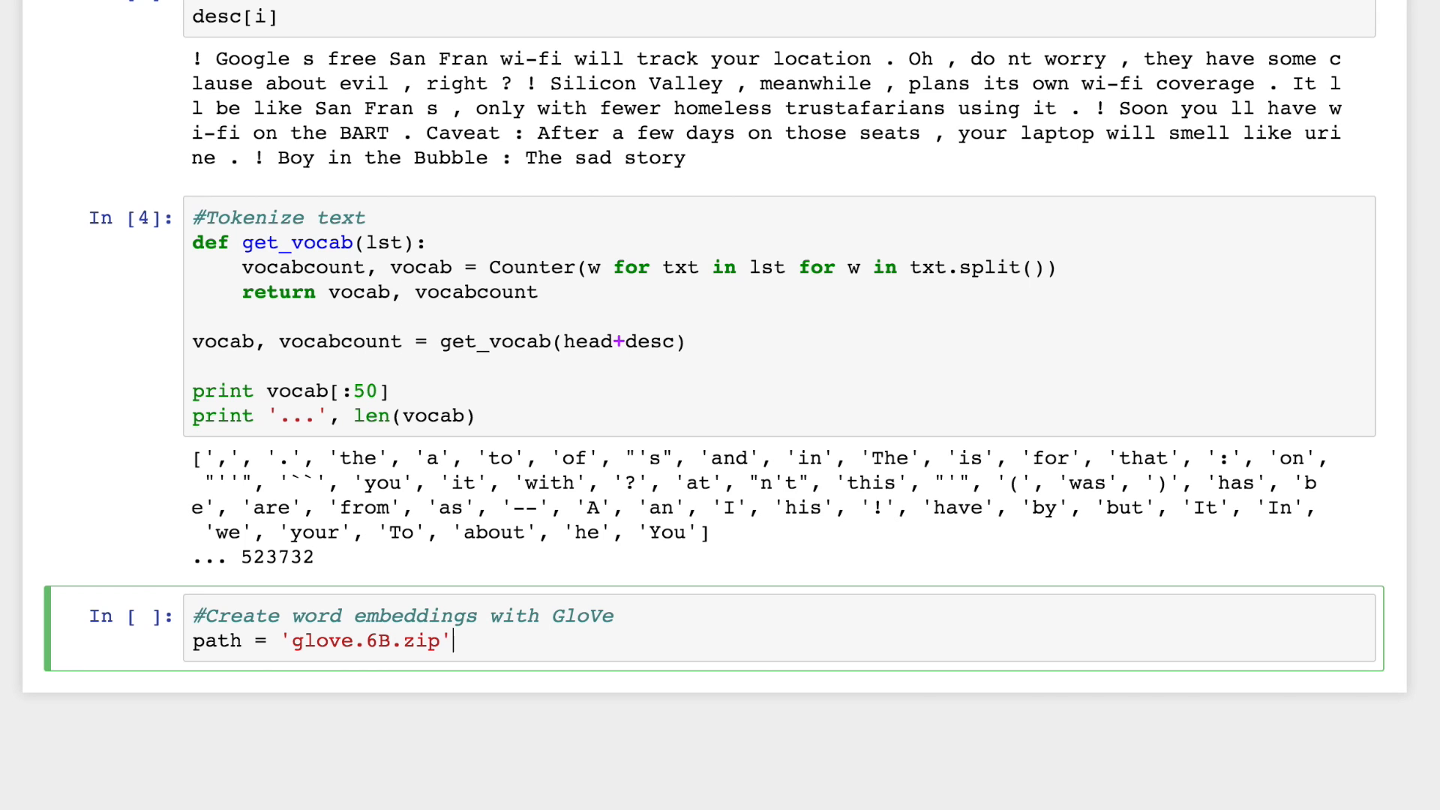
{"action": "type", "text": "glove_wei"}
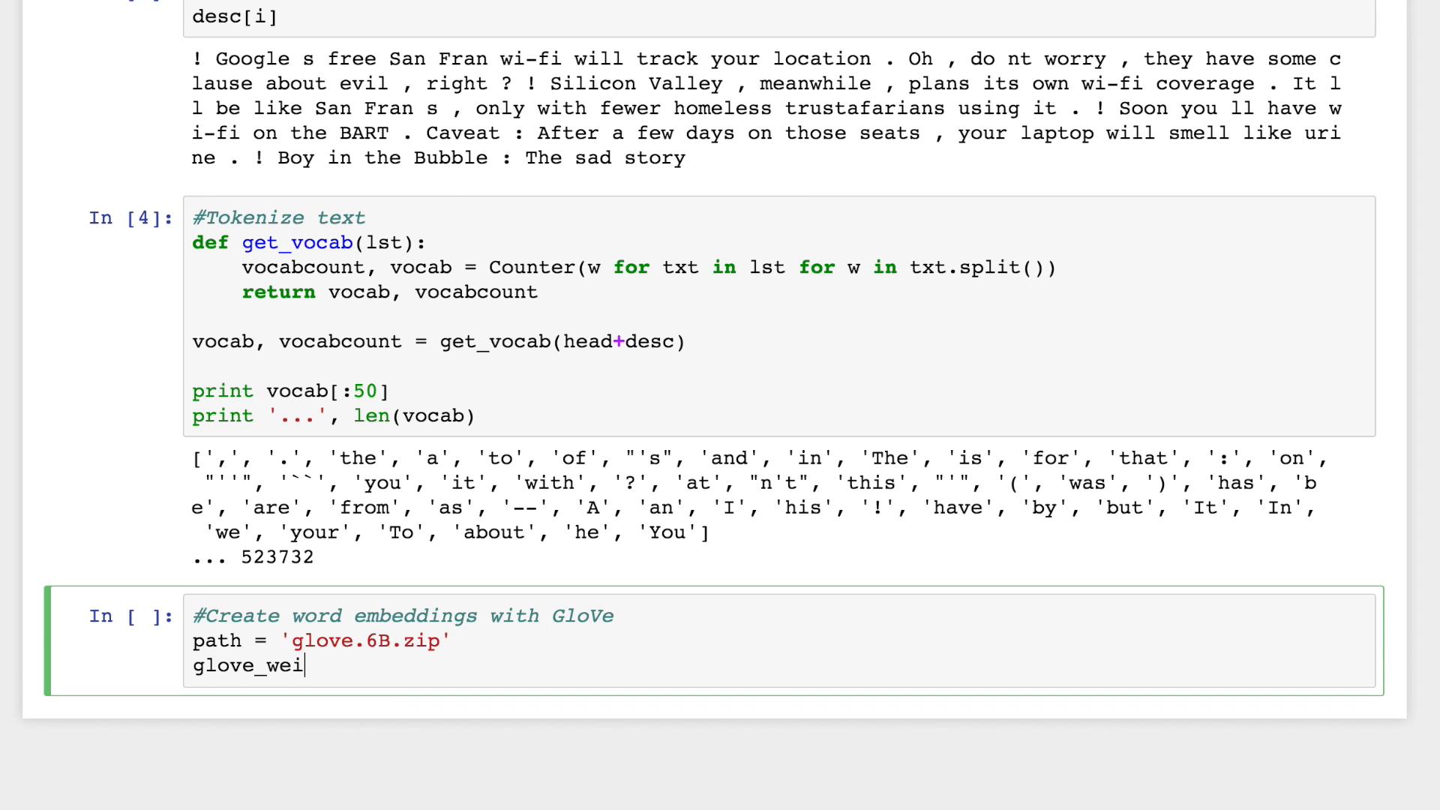
{"action": "type", "text": "ghts = get_g"}
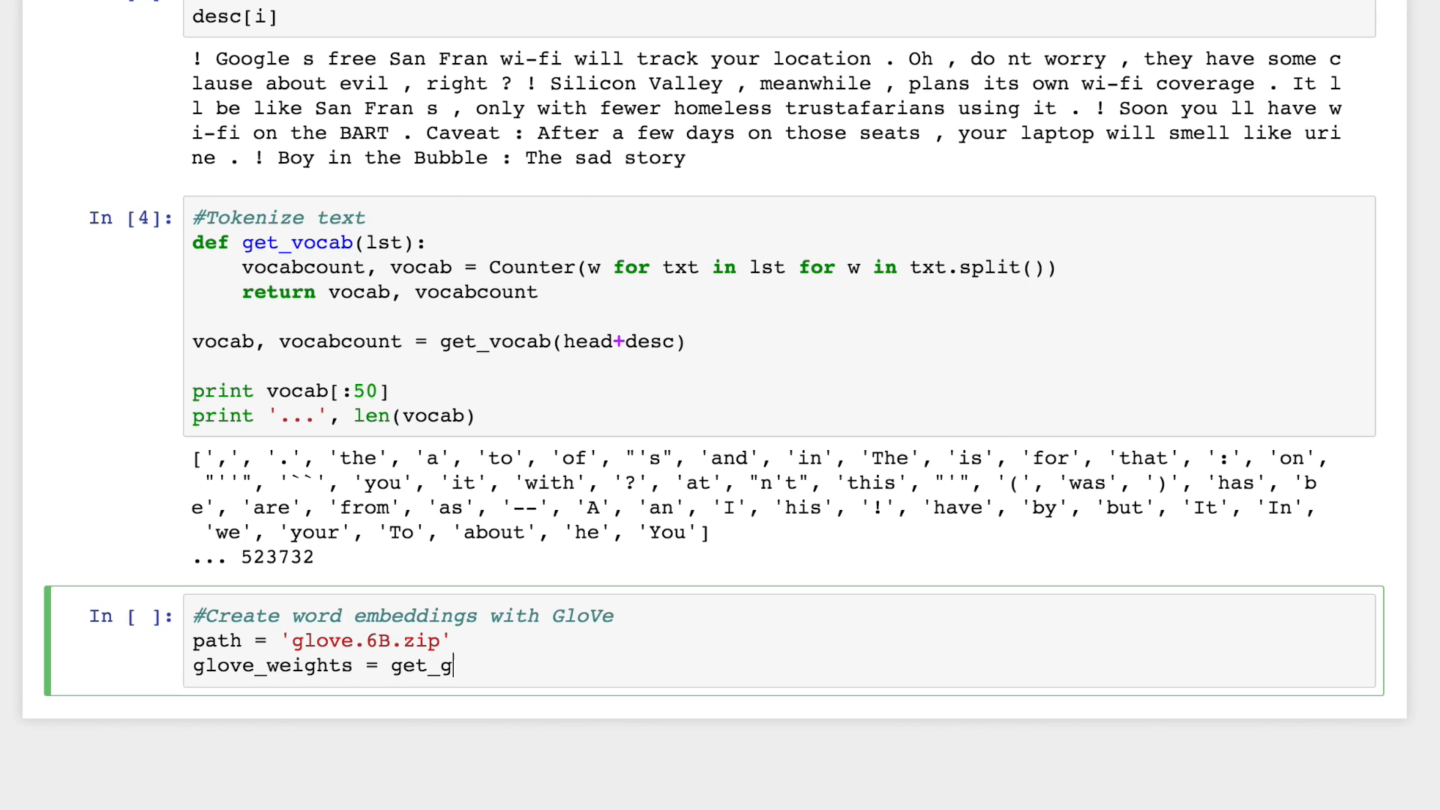
{"action": "type", "text": "love_weights(path, origin=\"http://nlp.stanford.edu/data/glove.6B.zip\")"}
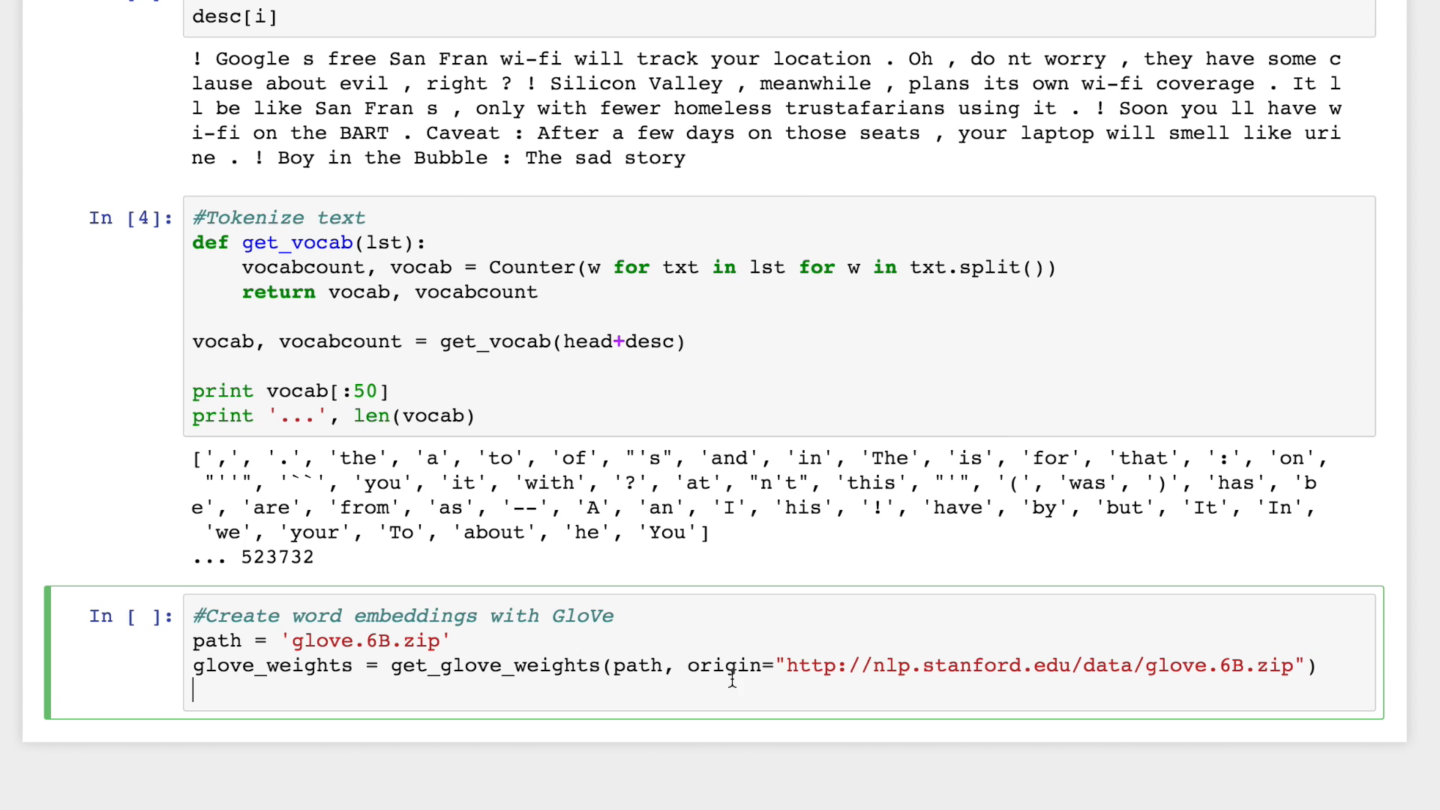
Add word_embeddings = build_glove_matrix() and begin the pr. prefix on a new line.
{"action": "type", "text": "word_em"}
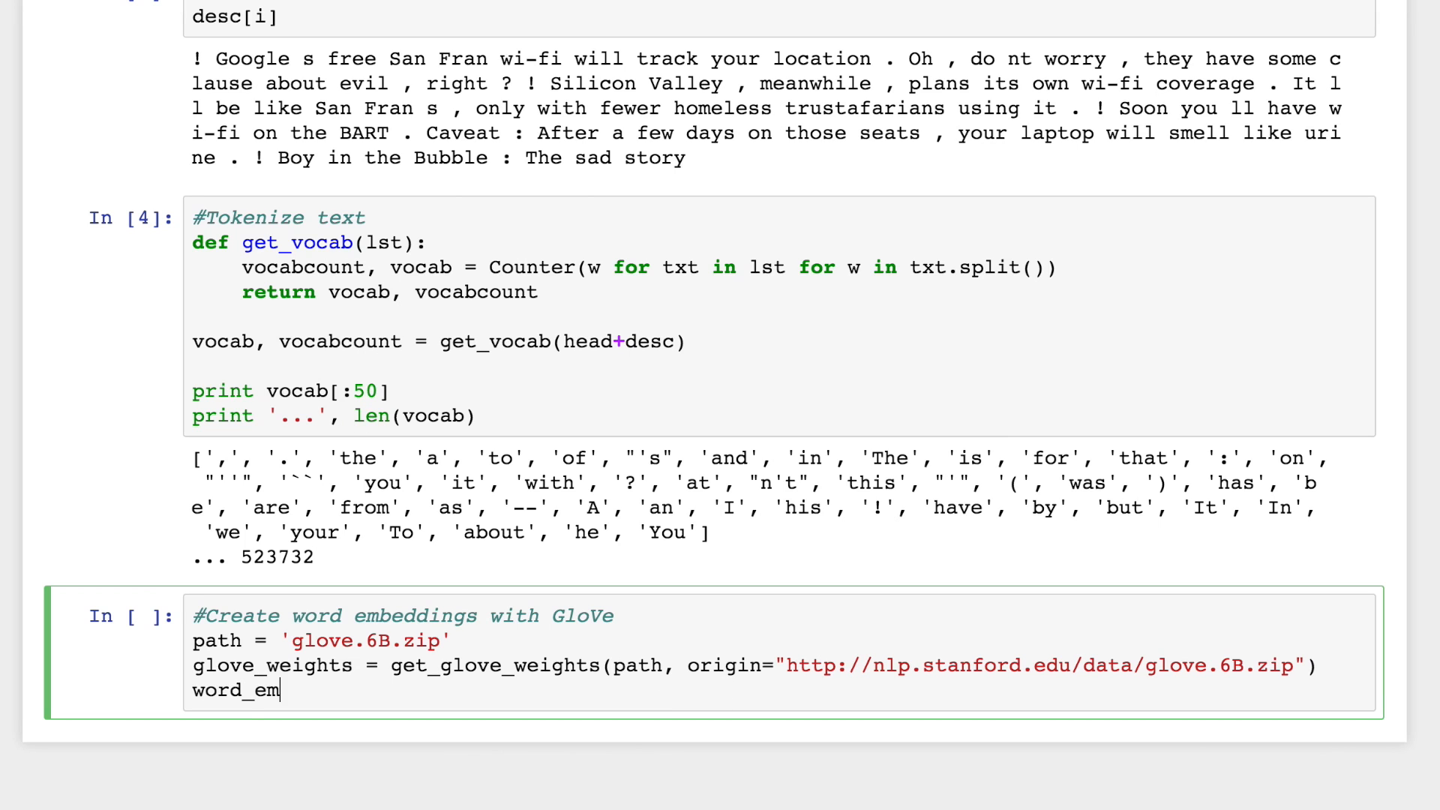
{"action": "type", "text": "beddings"}
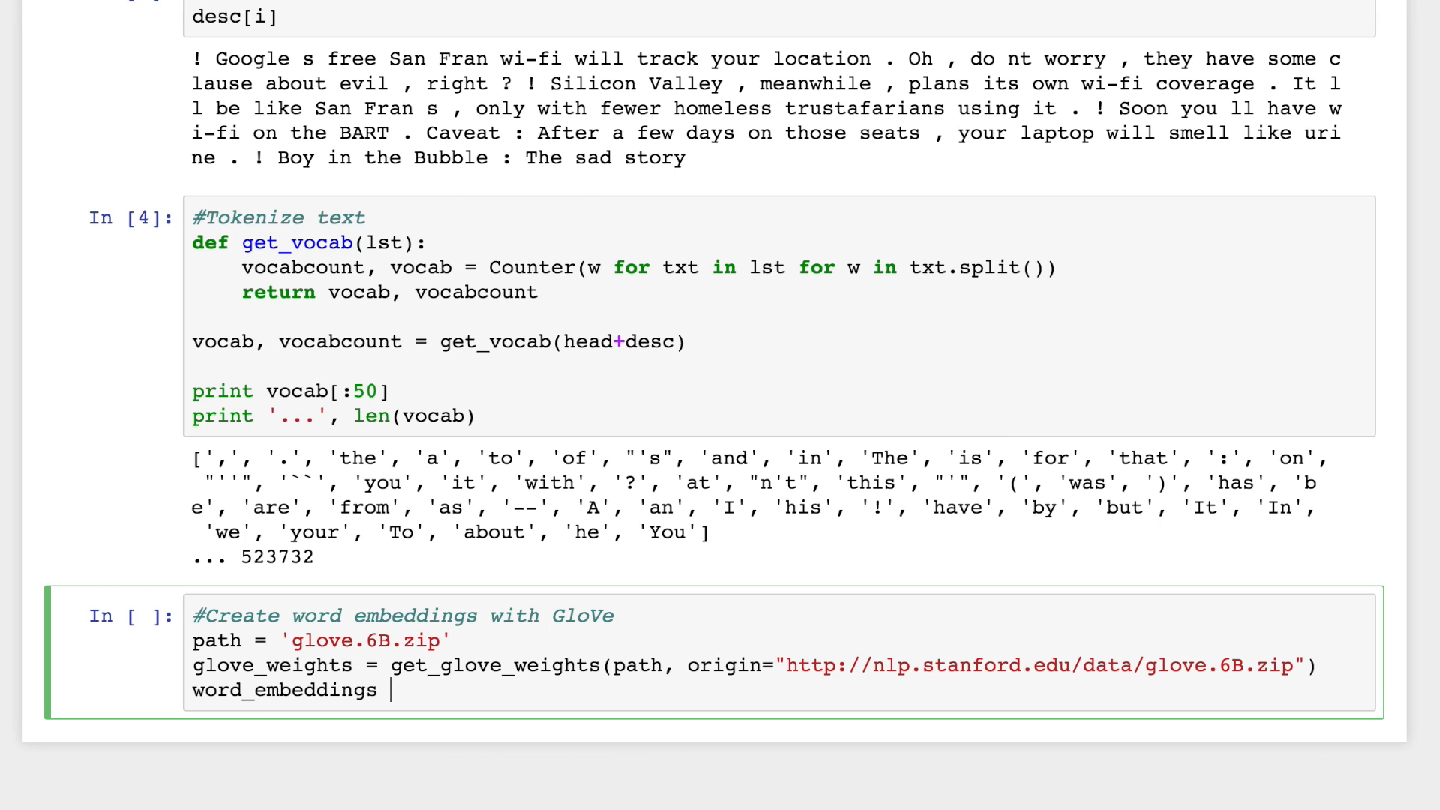
{"action": "type", "text": "= build_glove"}
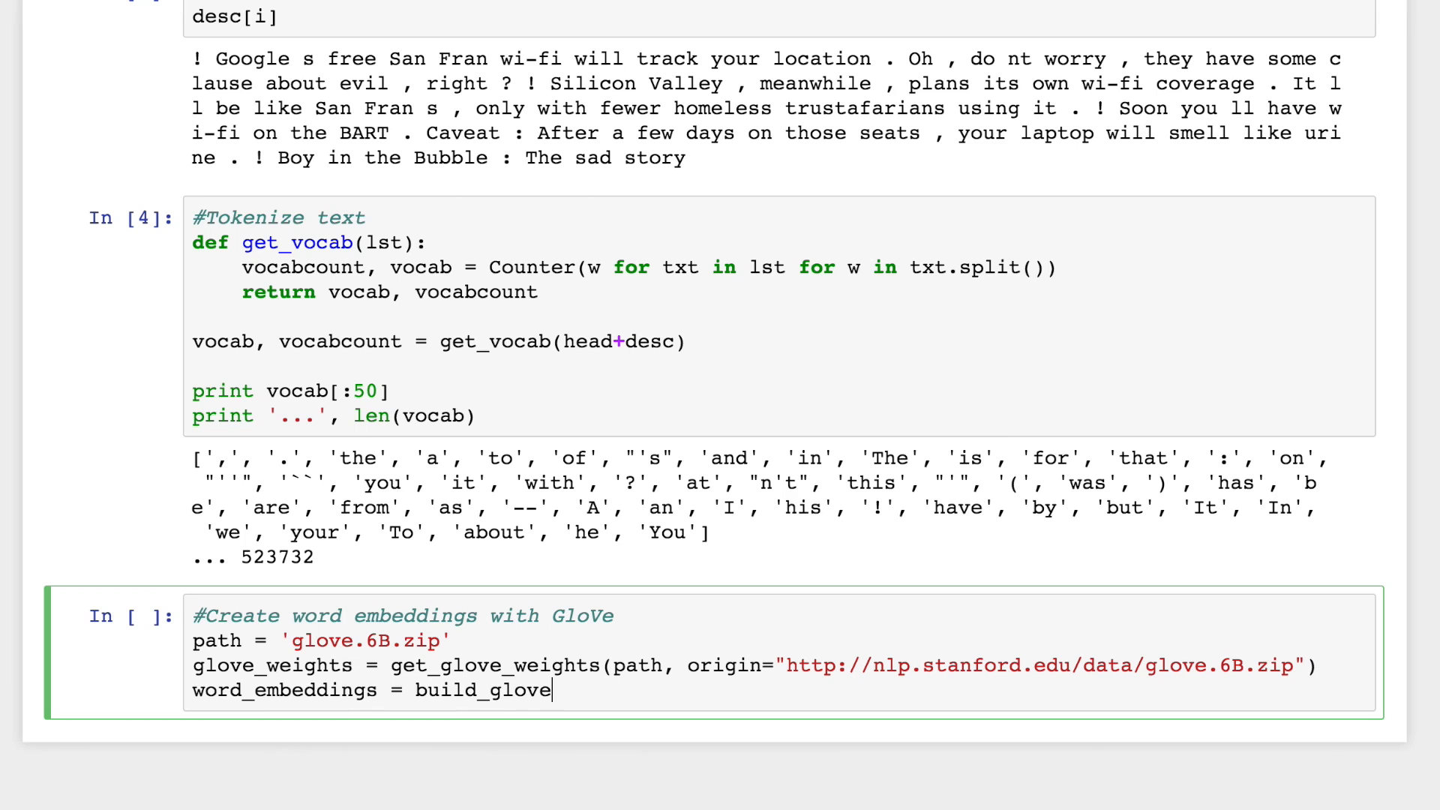
{"action": "type", "text": "_matrix()"}
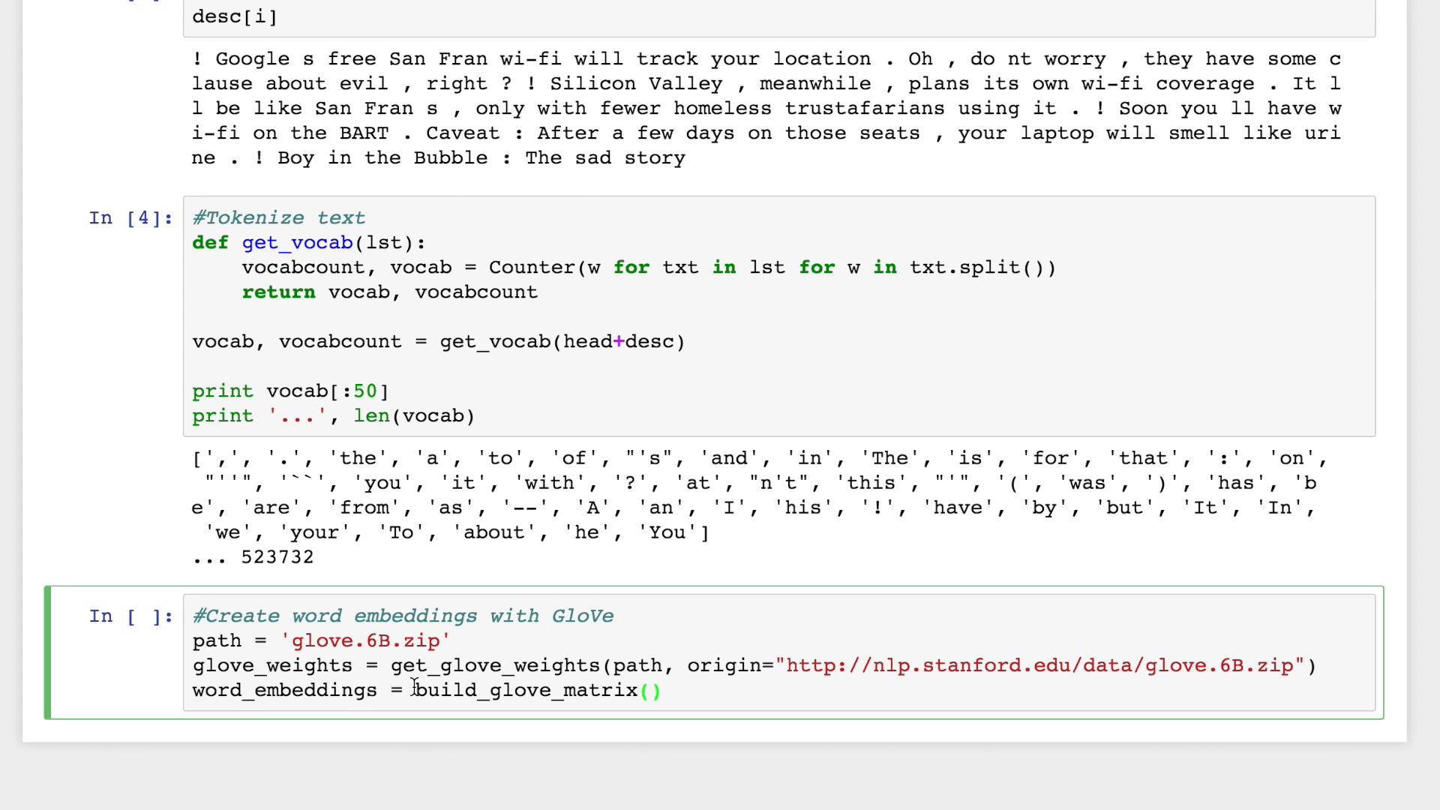
{"action": "type", "text": "pr."}
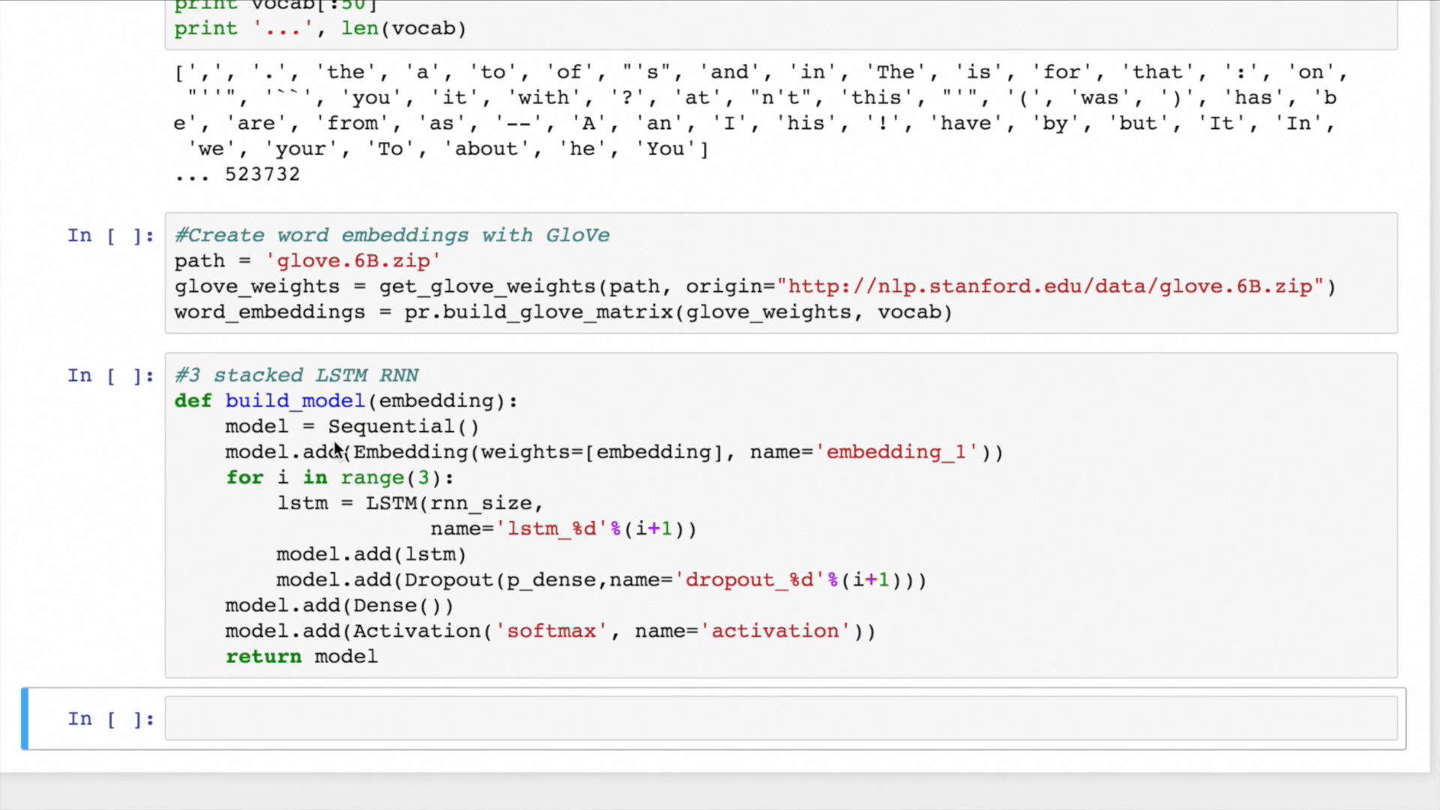
Write the encoder cell: build_model(word_embeddings), compile with crossentropy loss and optimizer, save weights to embeddings.pkl.
{"action": "type", "text": "#inita"}
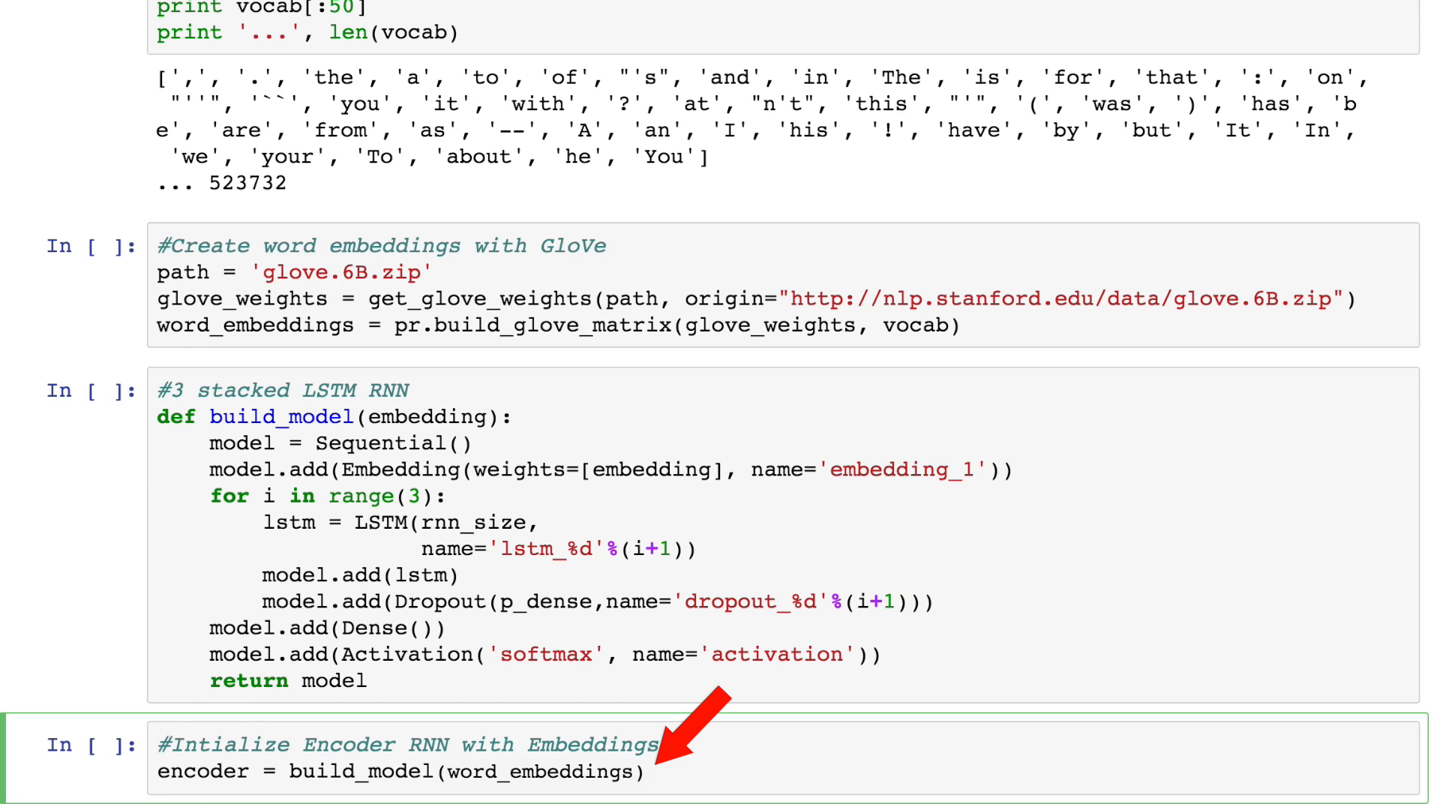
{"action": "type", "text": "encoder.compile(loss='categorical_cross"}
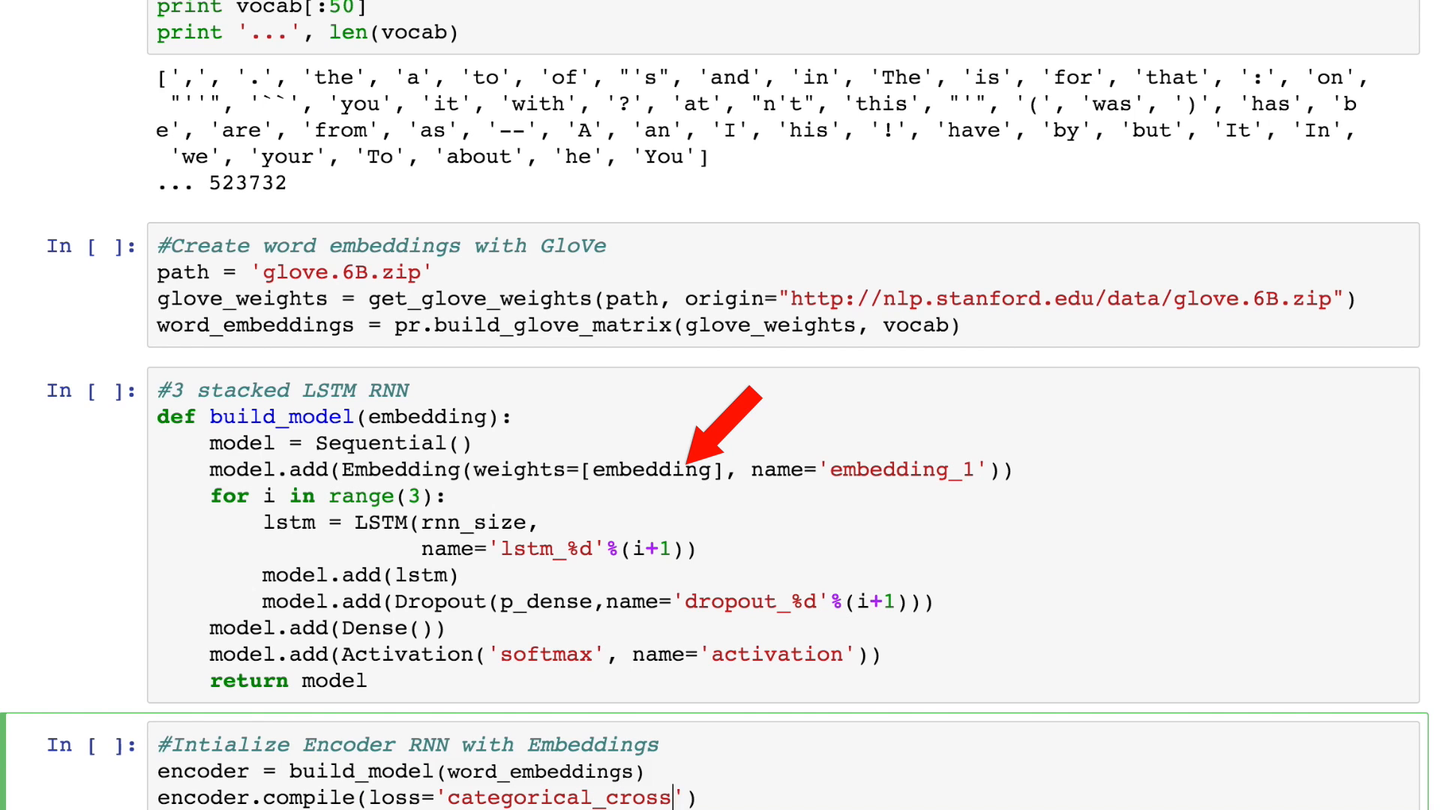
{"action": "type", "text": "entropy', optimizer='rmsprop"}
{"action": "type", "text": "#Initialize Decoder RNN with Embeddings"}
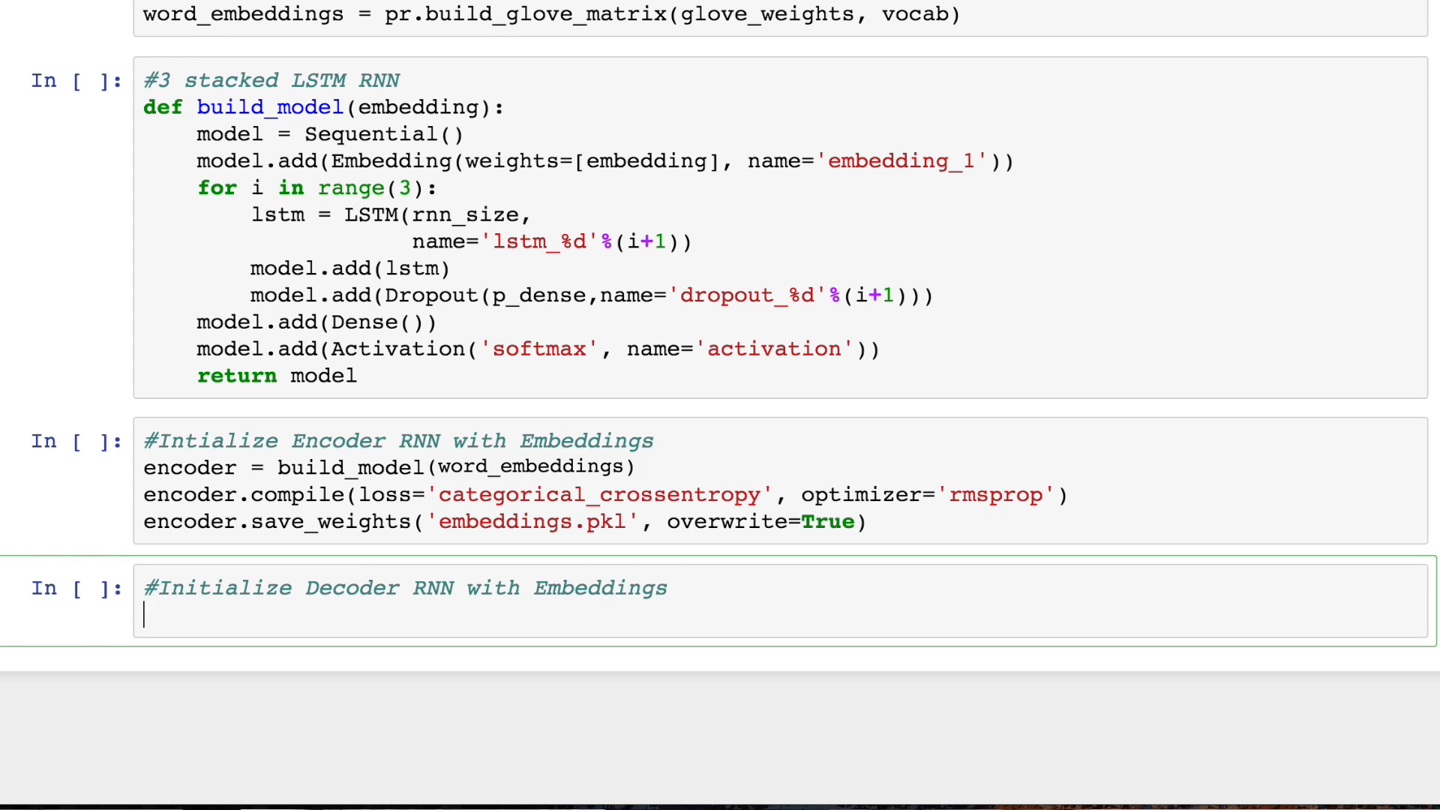
Load embeddings from 'embeddings.pkl' with pickle.load(fp) inside a with open block.
{"action": "type", "text": "with open('e')"}
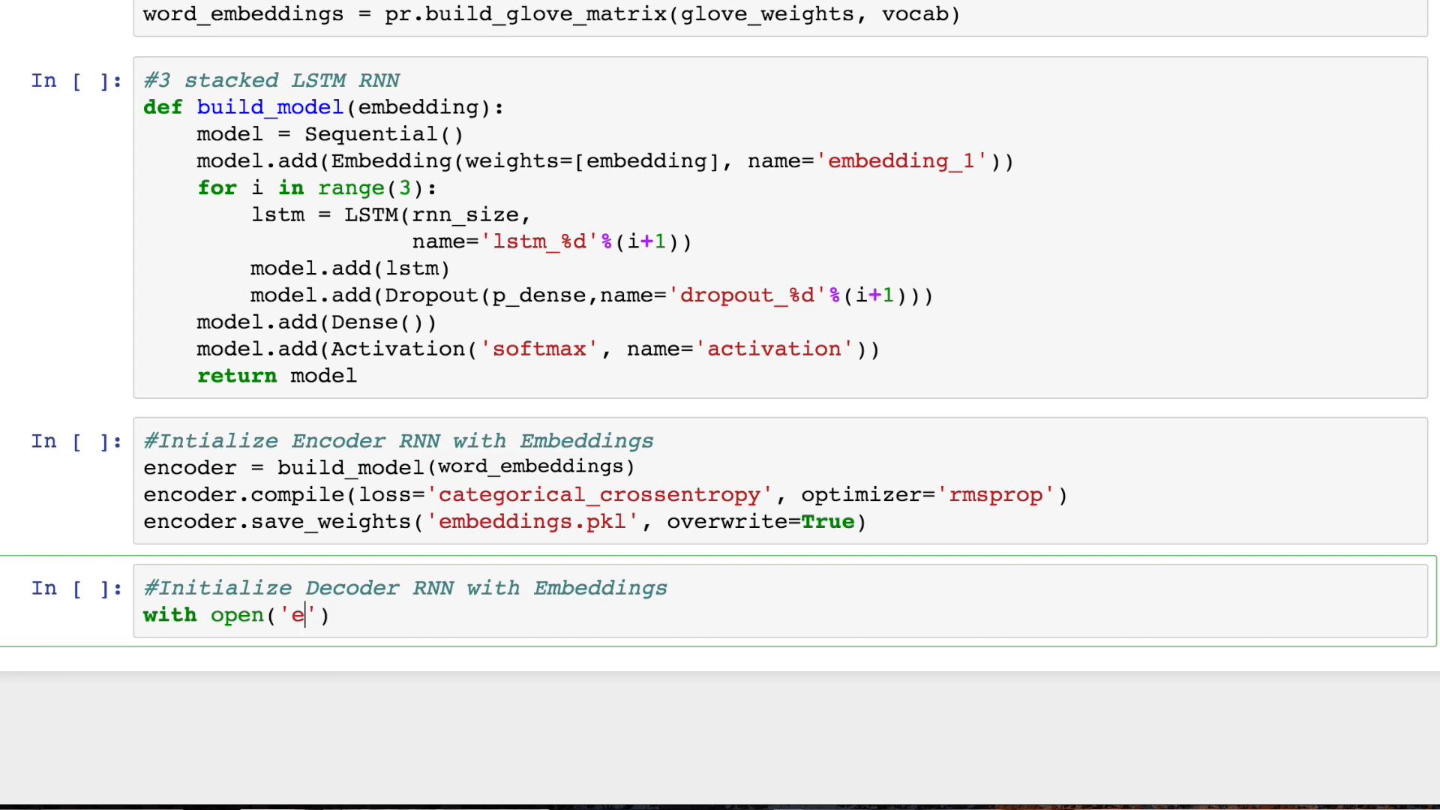
{"action": "type", "text": "mbeddings.pkl', 'rb"}
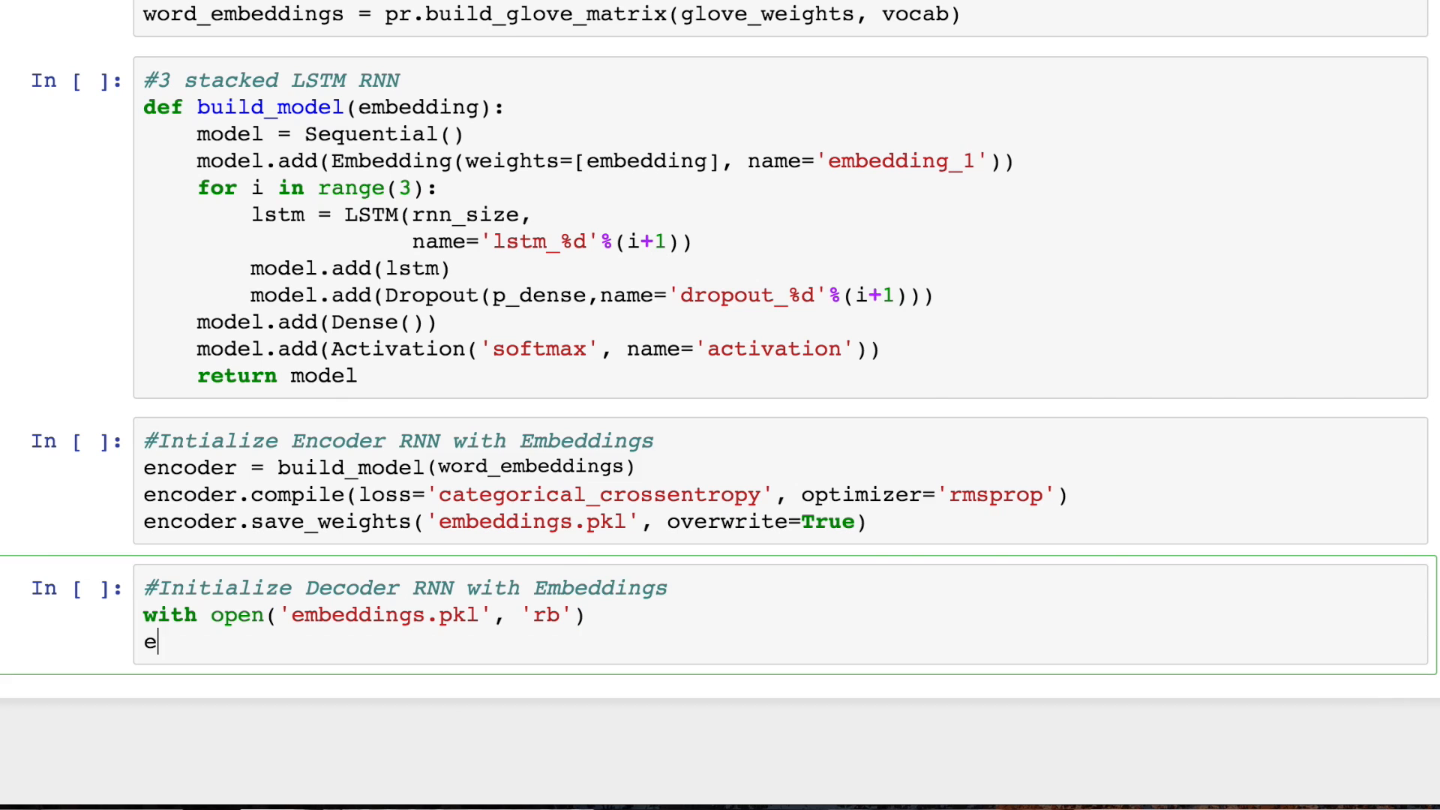
{"action": "type", "text": "mbeddings = p"}
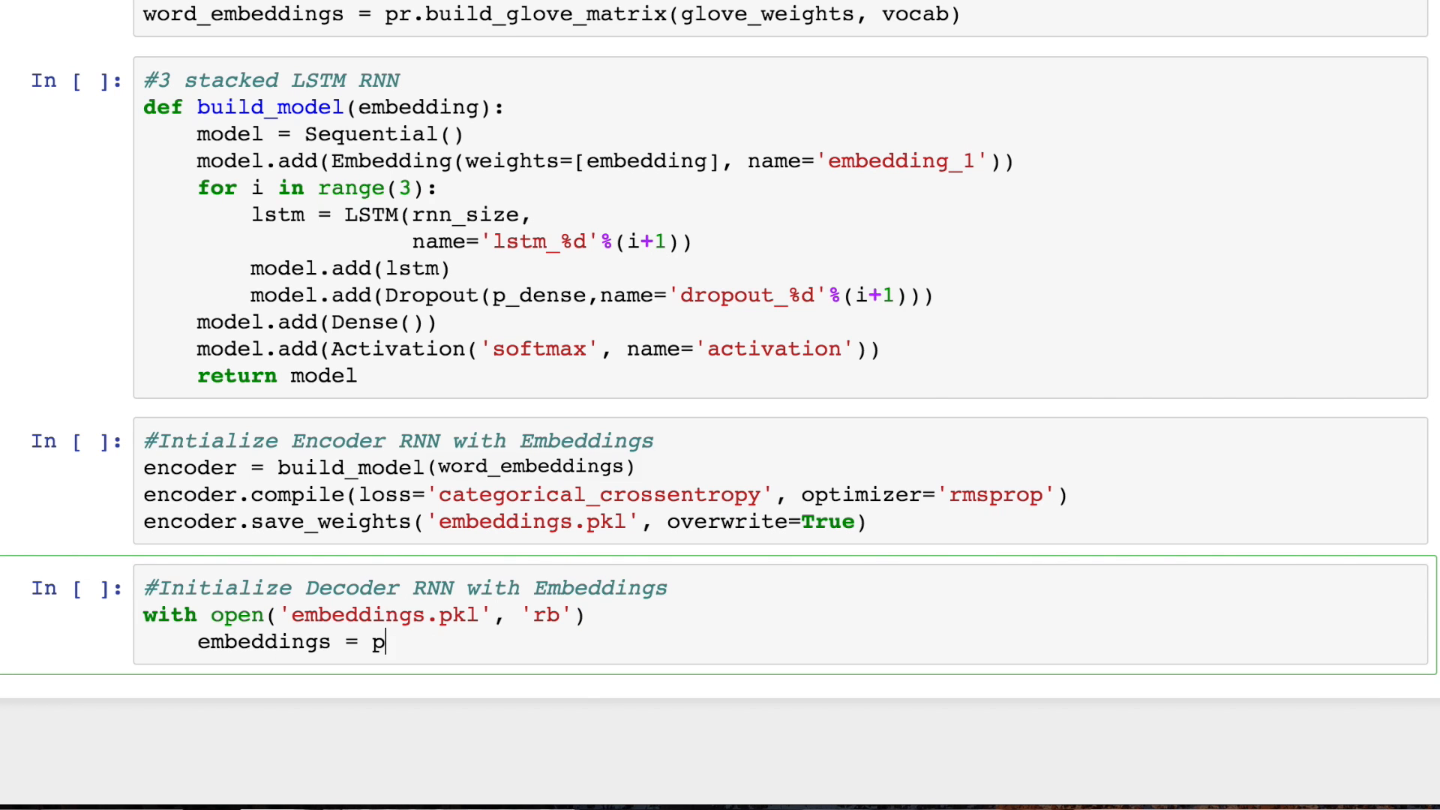
{"action": "type", "text": "ickle.lo"}
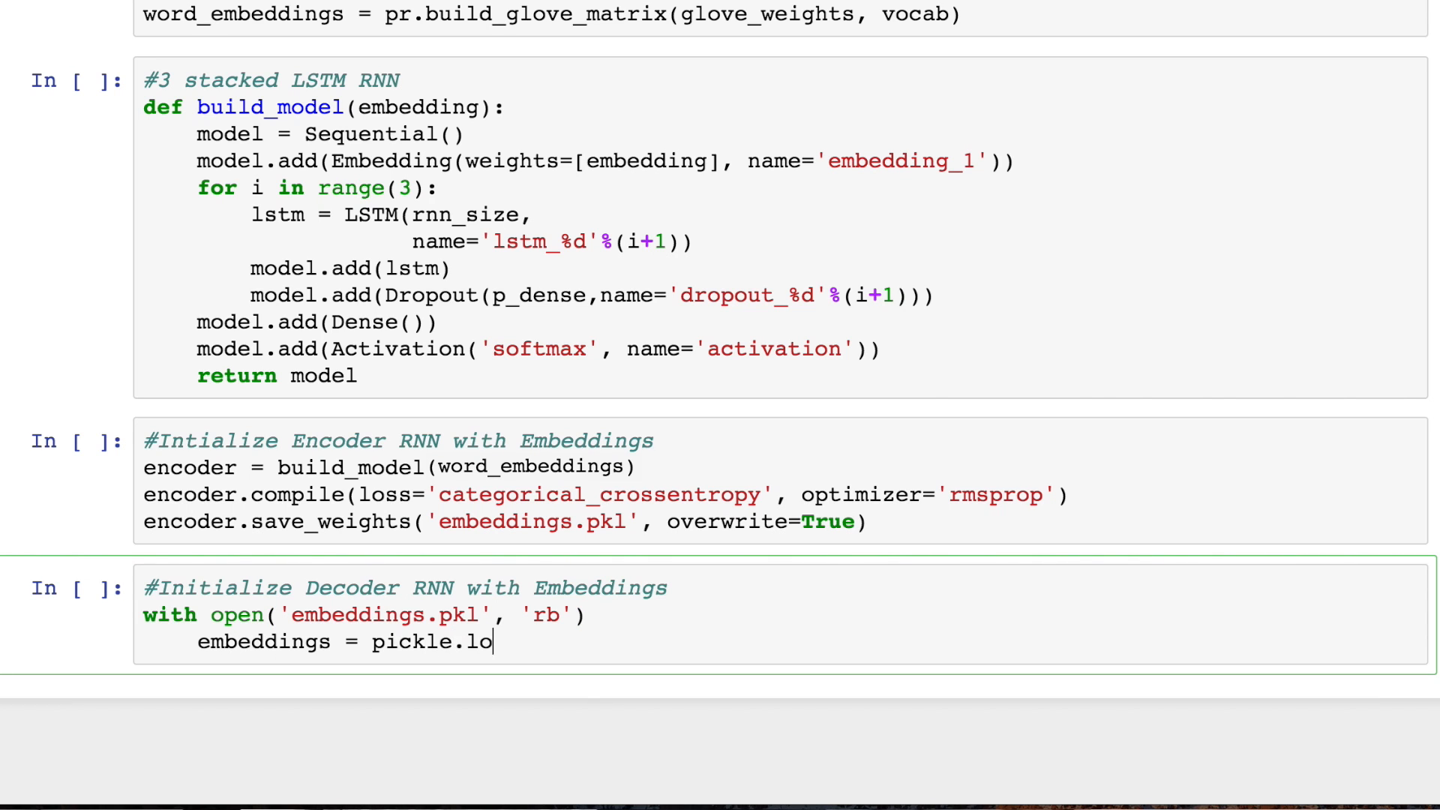
{"action": "type", "text": "ad(fp)"}
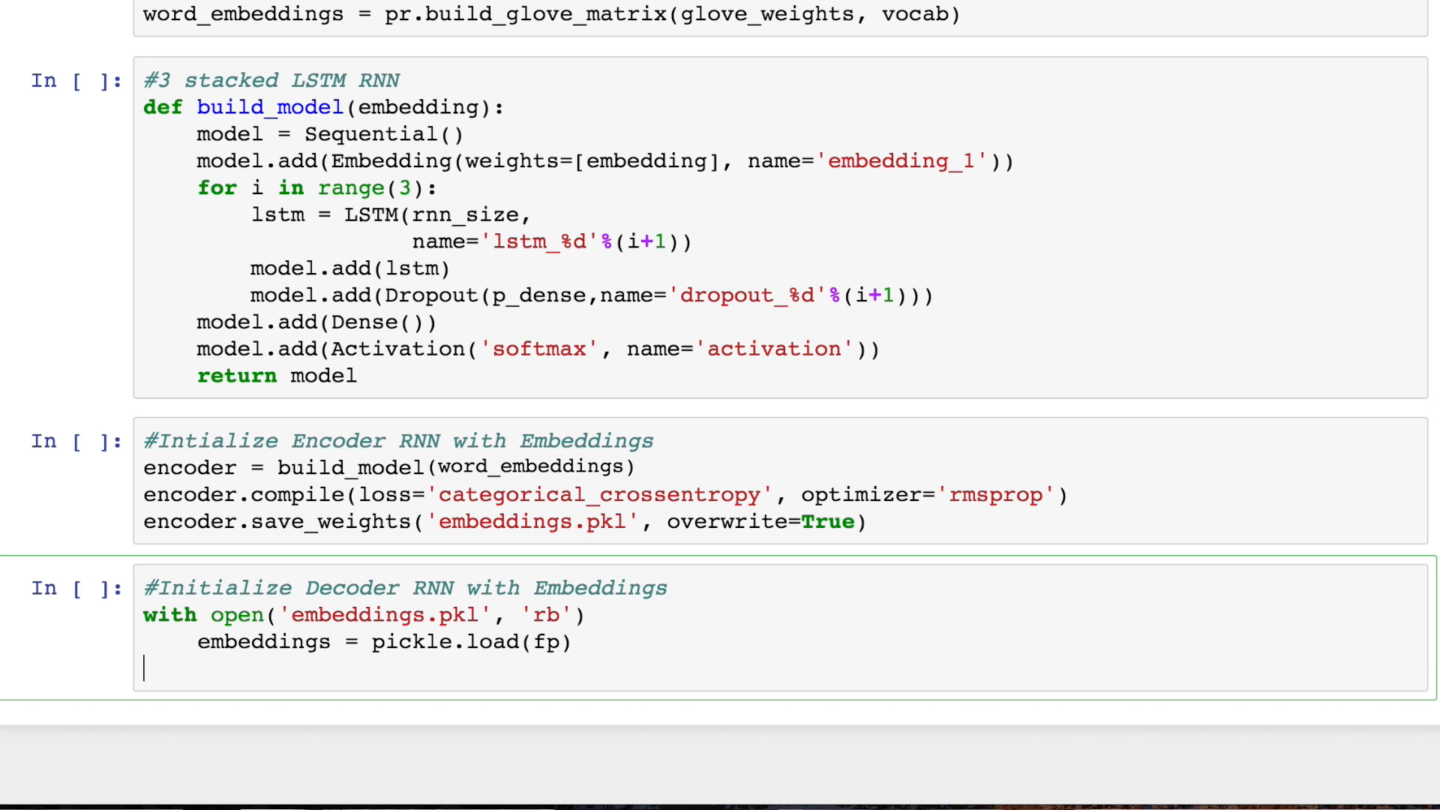
Define decoder = build_model(embeddings).
{"action": "type", "text": "decoder = build"}
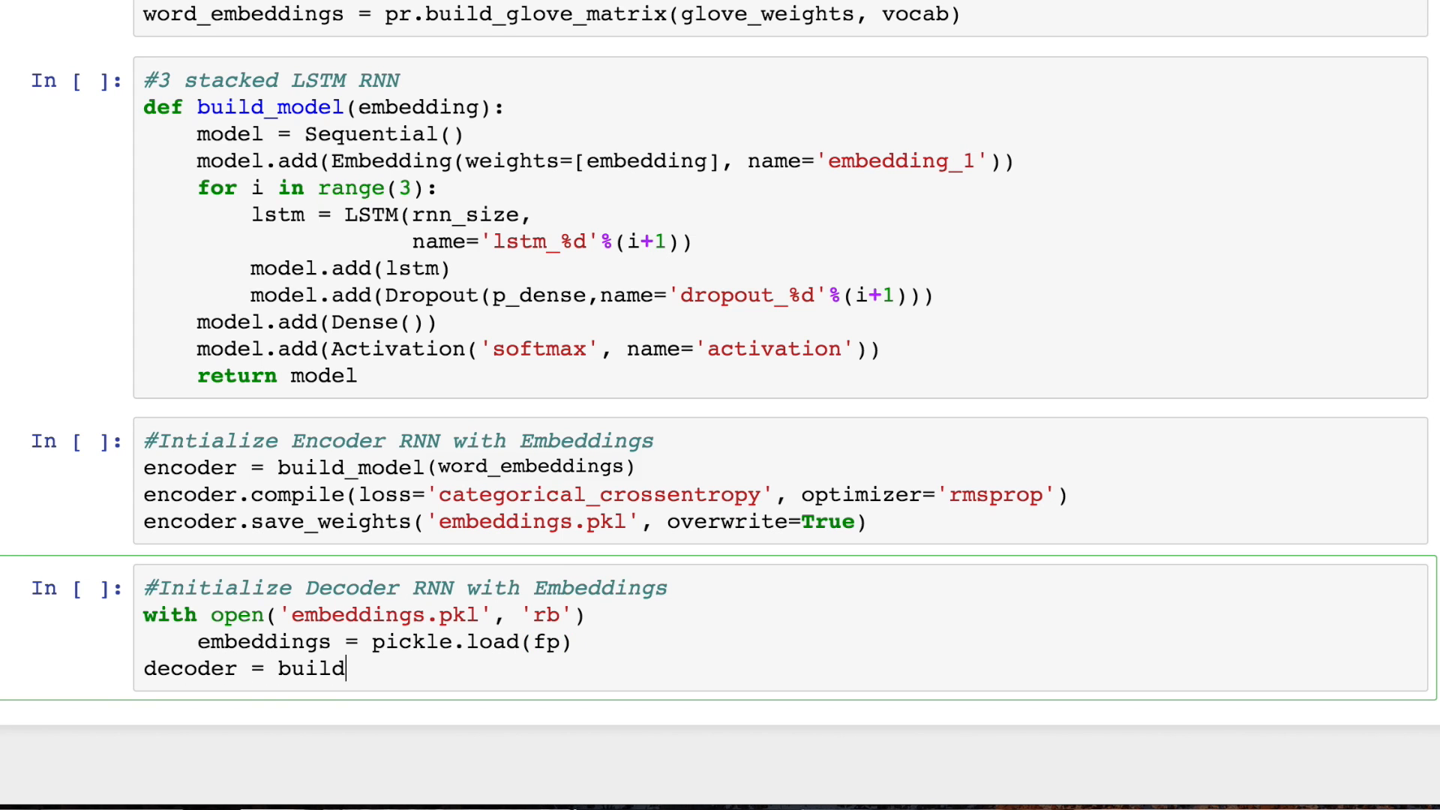
{"action": "type", "text": "_model()"}
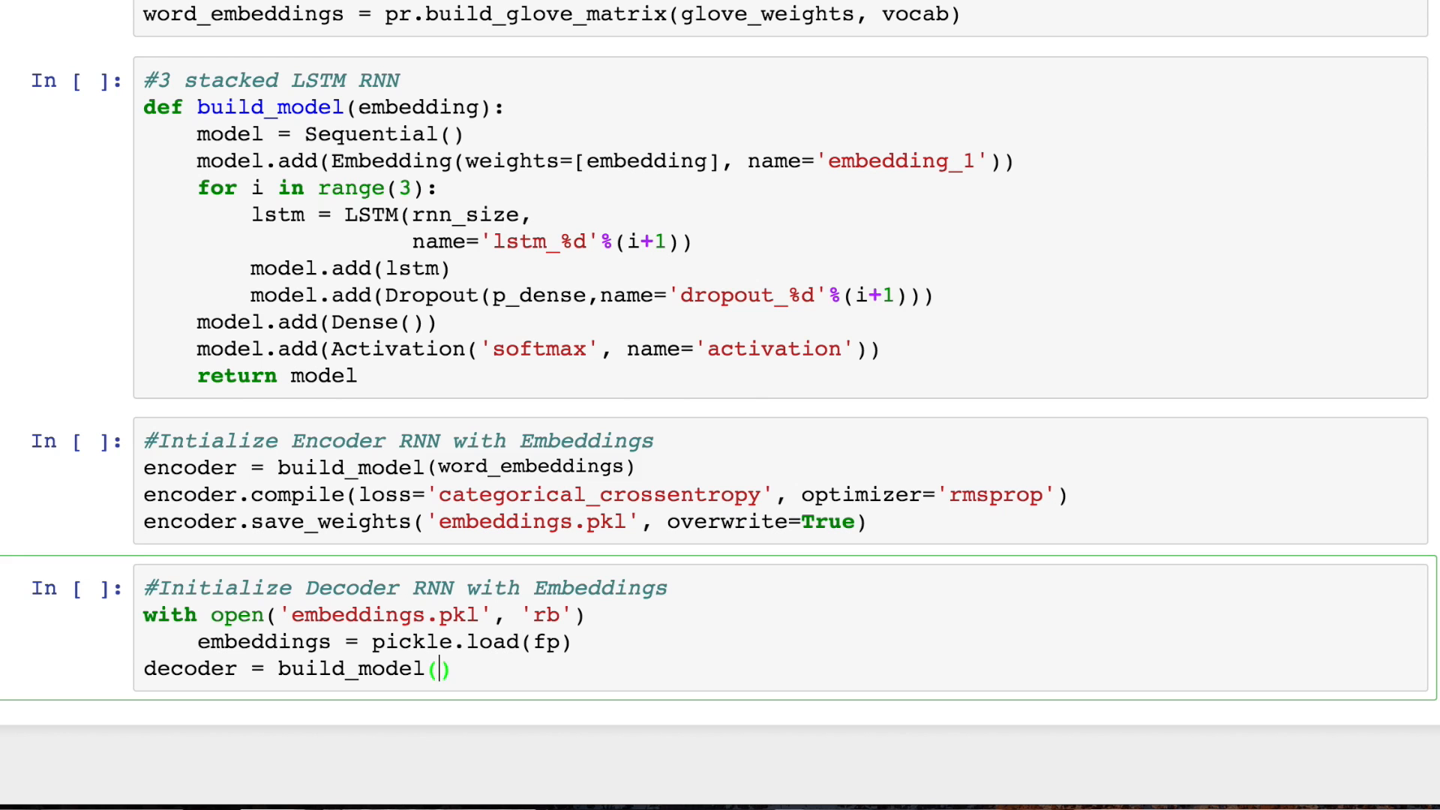
{"action": "type", "text": "embeddings"}
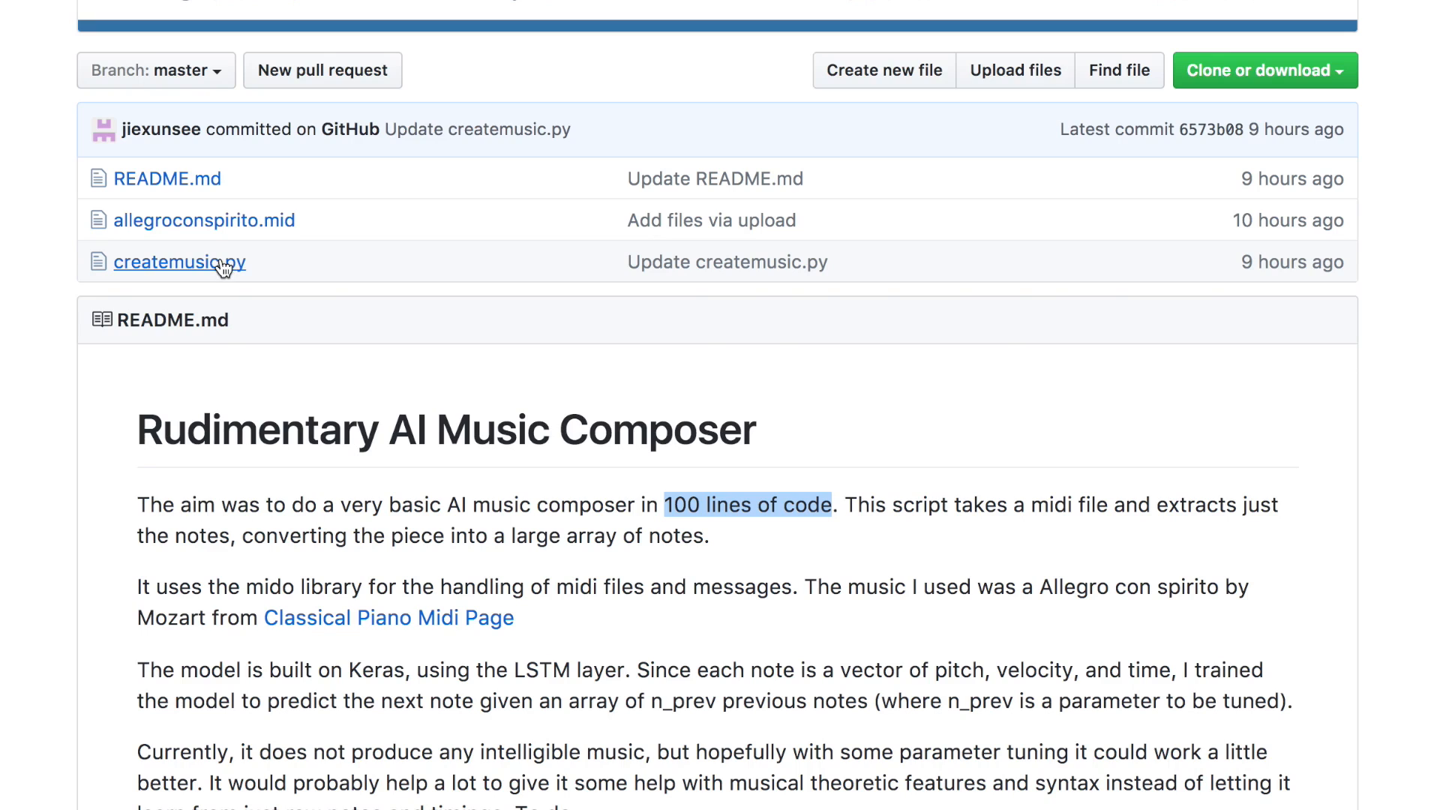
View the createmusic.py source in the GitHub repository, scrolling through its code.
{"action": "left_click", "coordinate": [177, 263]}
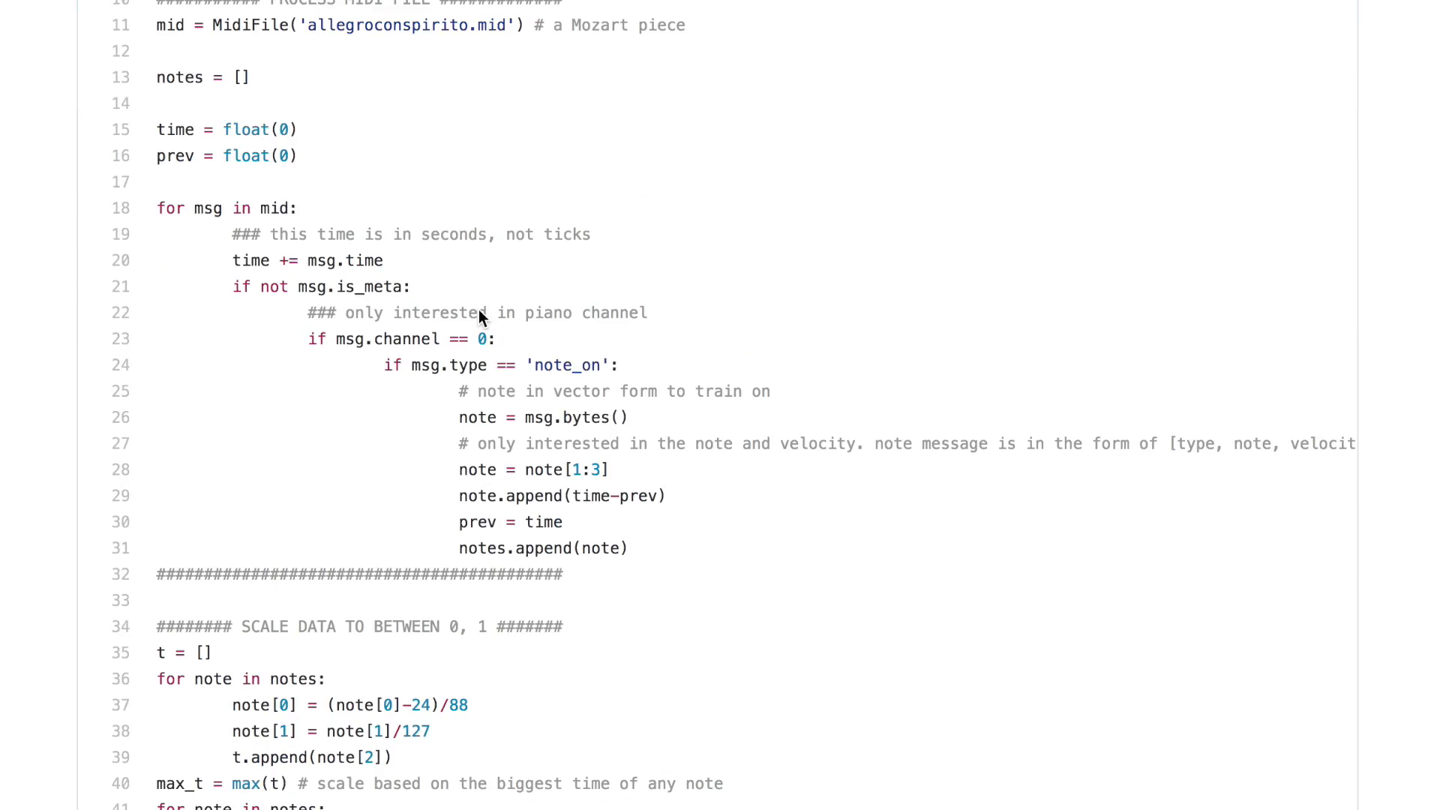
{"action": "scroll", "scroll_direction": "down", "scroll_amount": 3}
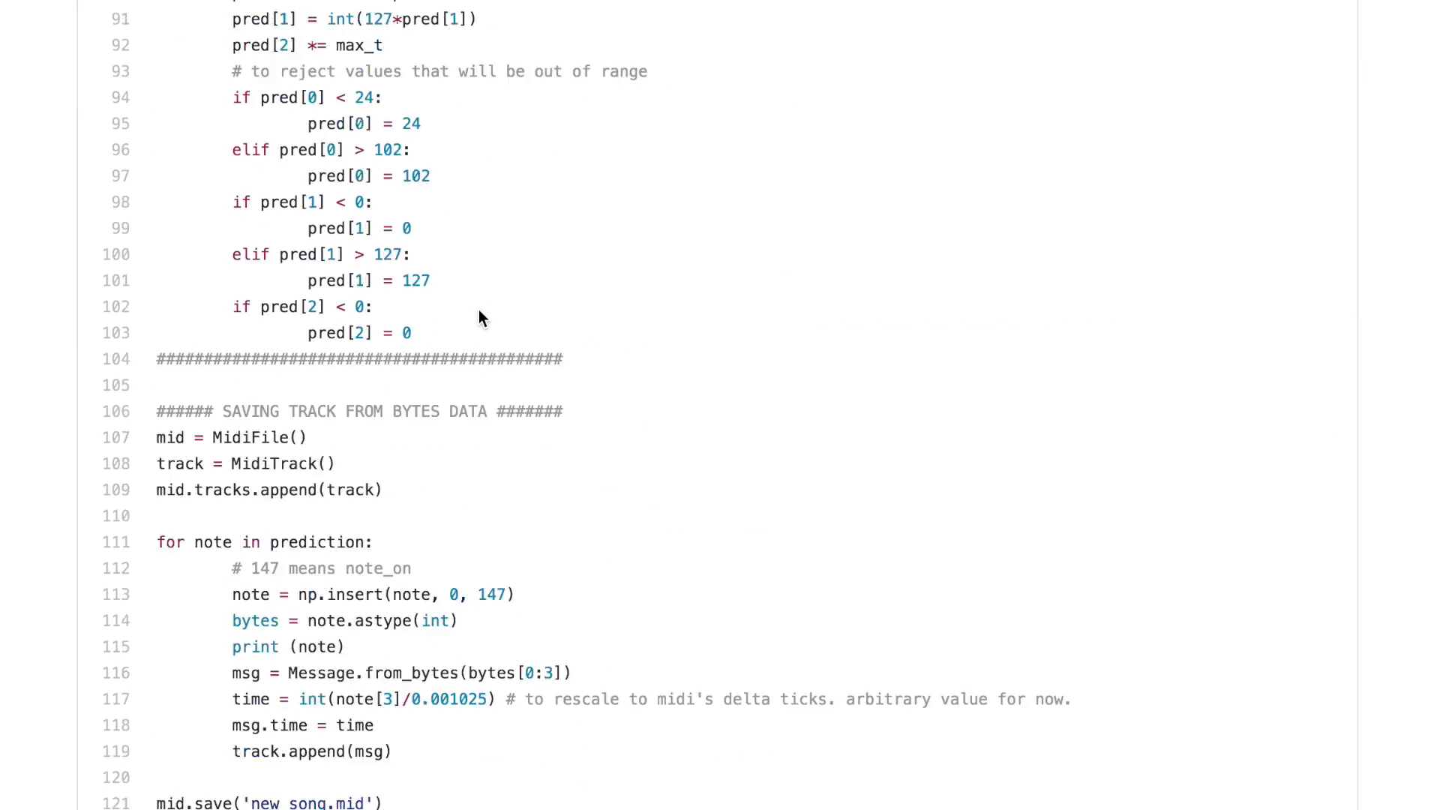
{"action": "scroll", "scroll_direction": "up", "scroll_amount": 3}
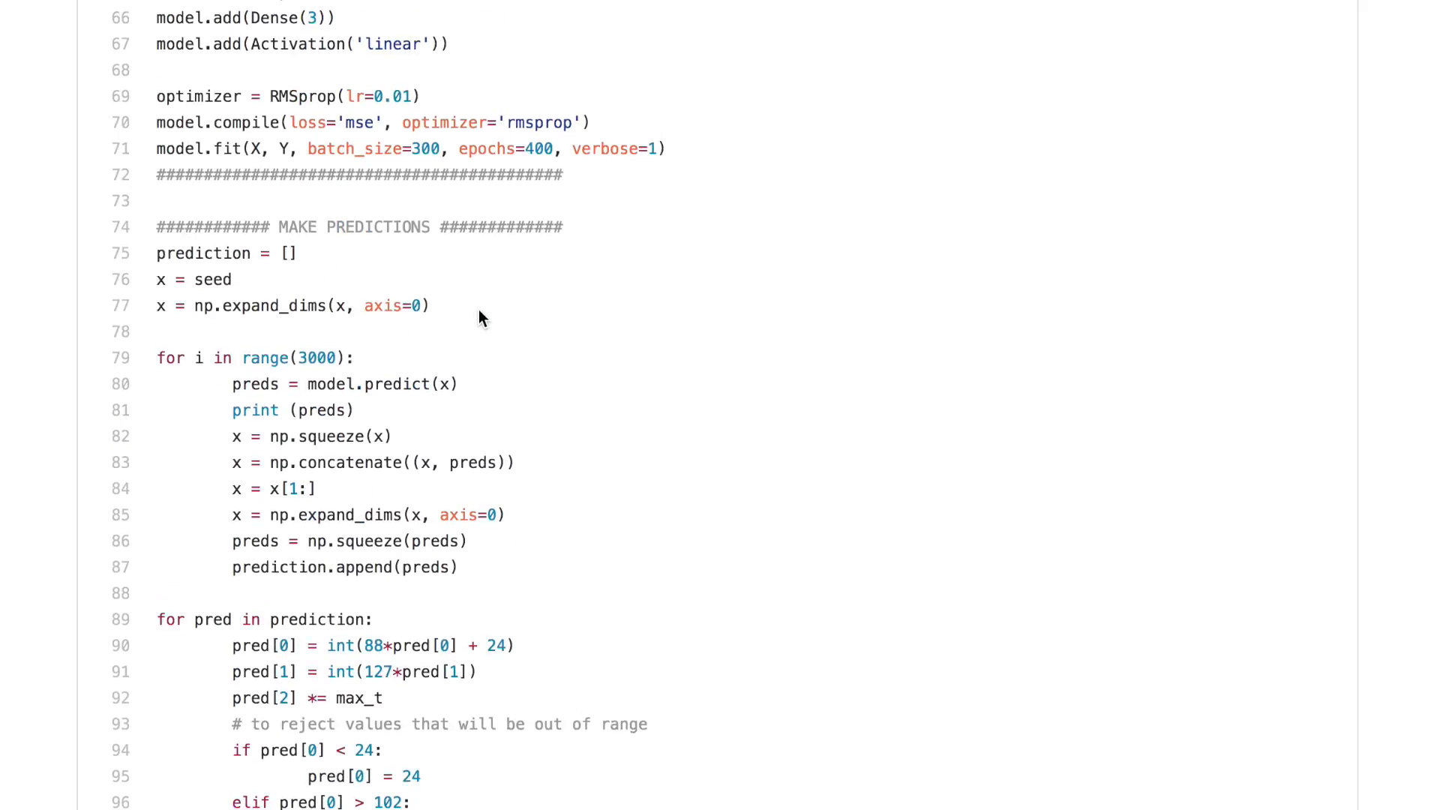